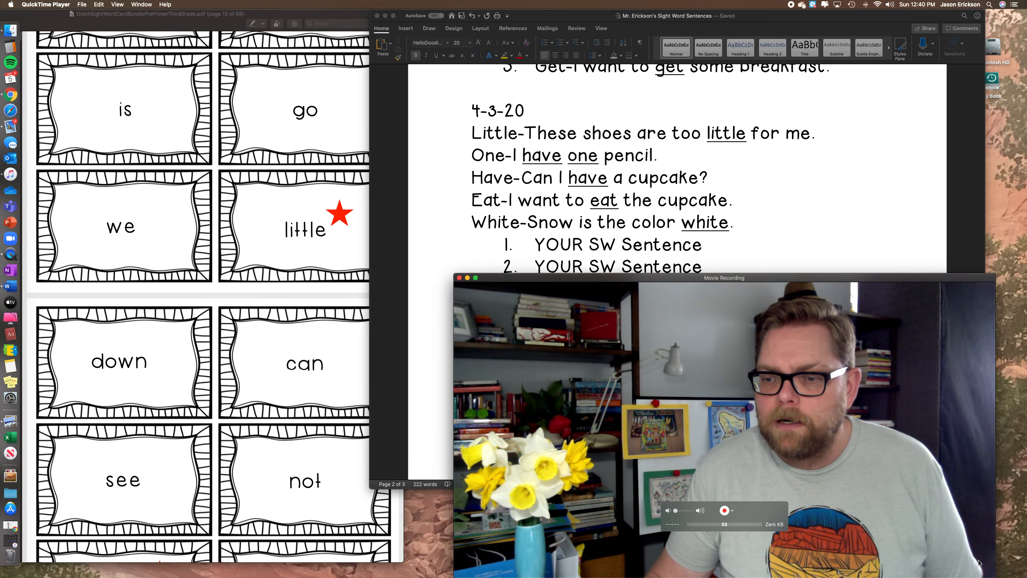
Step: Scroll past the 4-6-20 heading to the Down sentence and its numbered list on page 3
left_click_drag(724, 278, 642, 240)
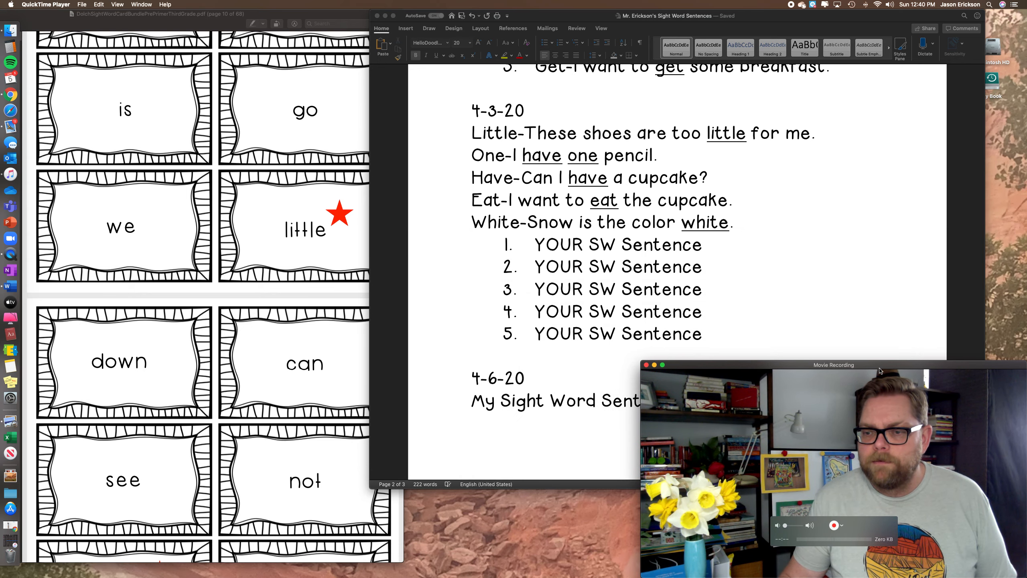
scroll("down", 3)
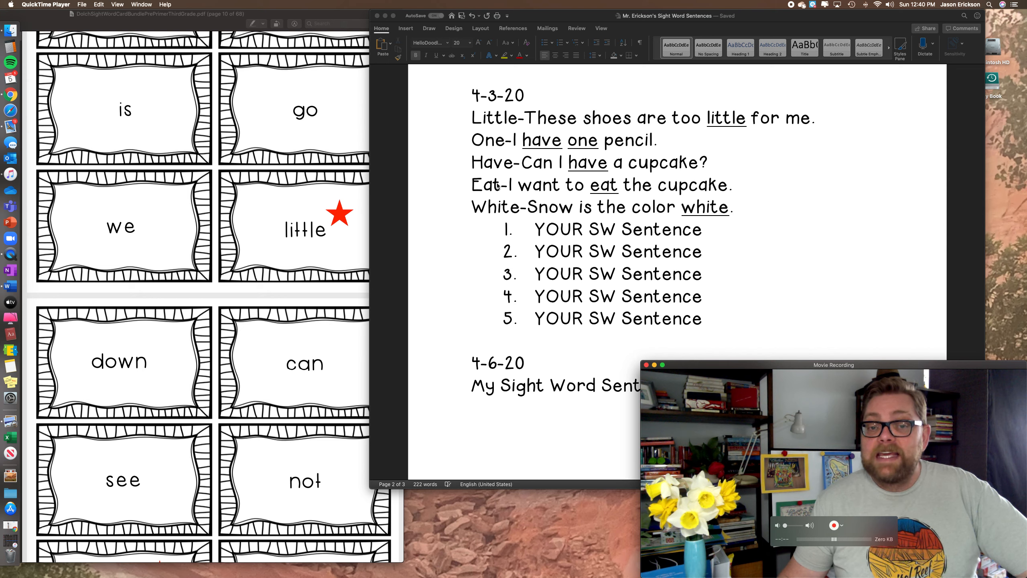
mouse_move(698, 270)
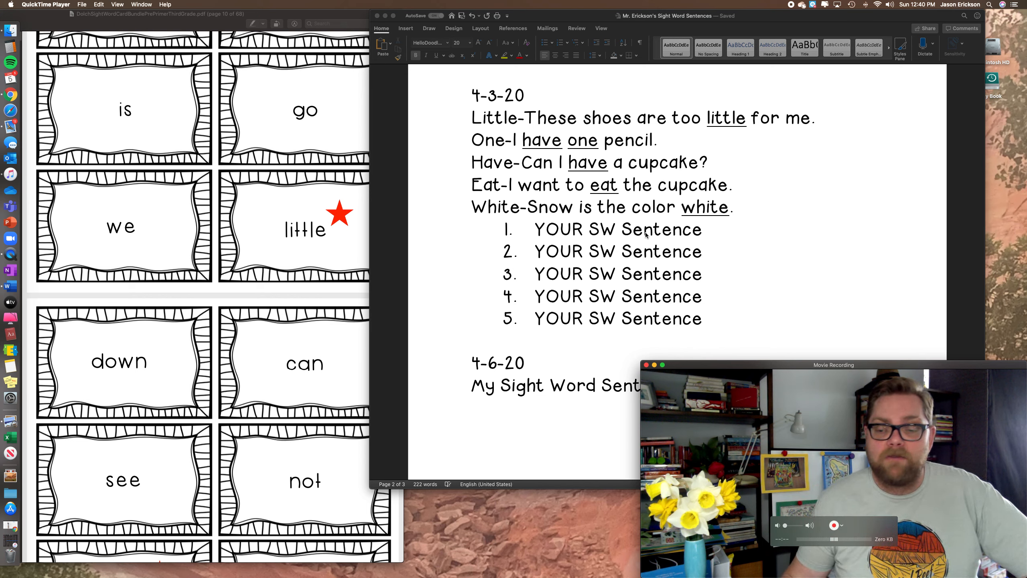
scroll("down", 3)
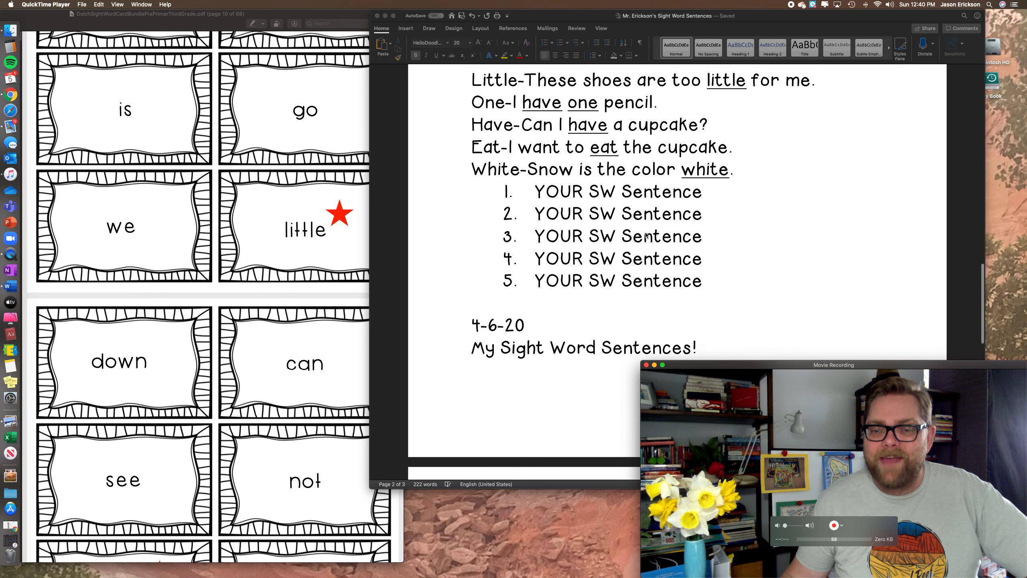
scroll("down", 3)
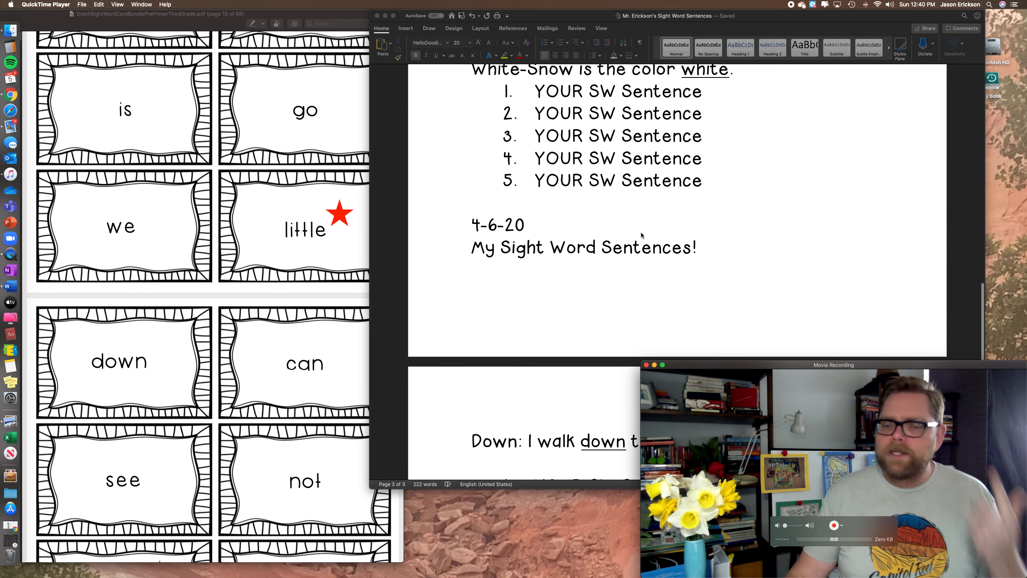
scroll("down", 3)
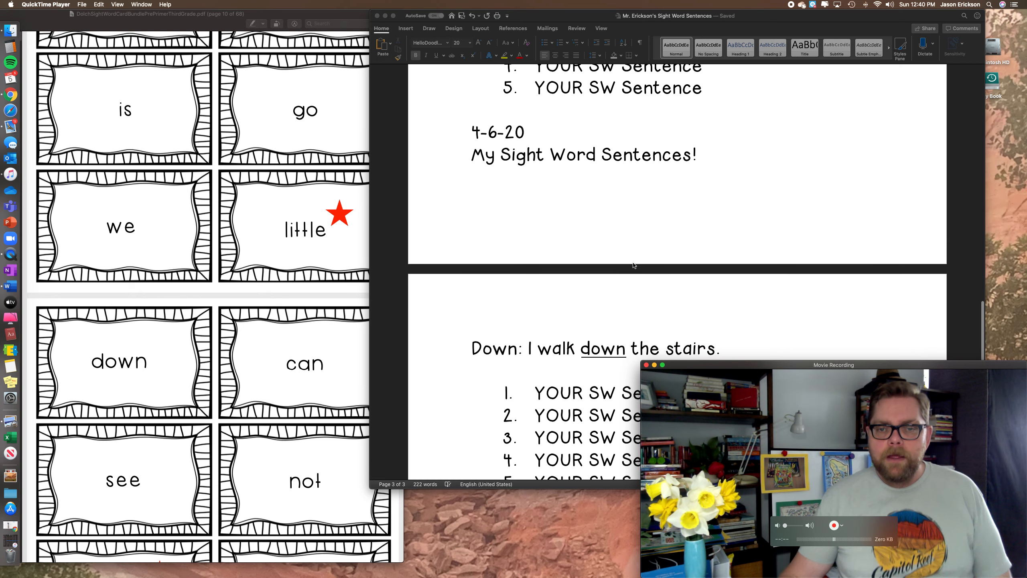
scroll("down", 3)
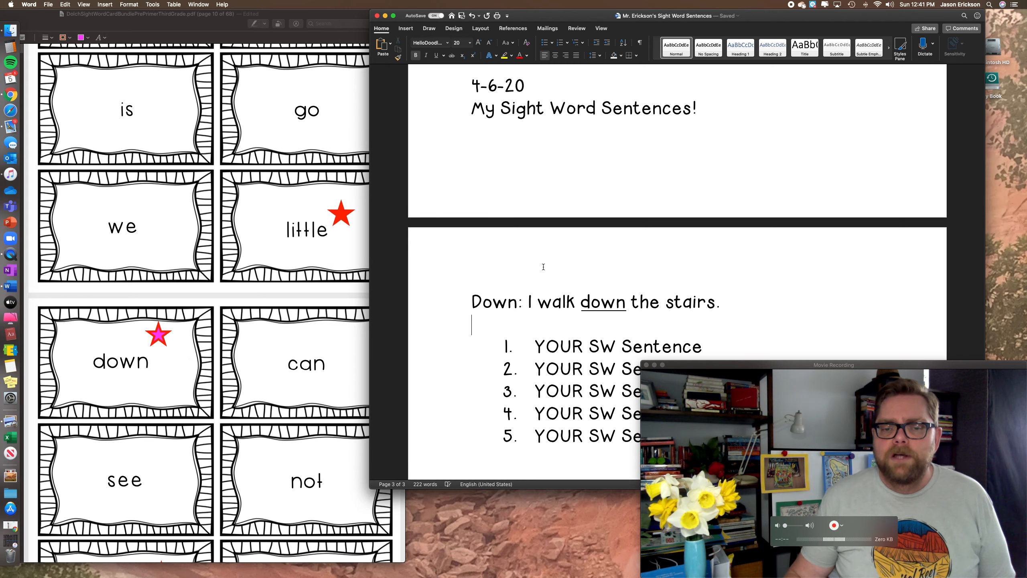
scroll("down", 3)
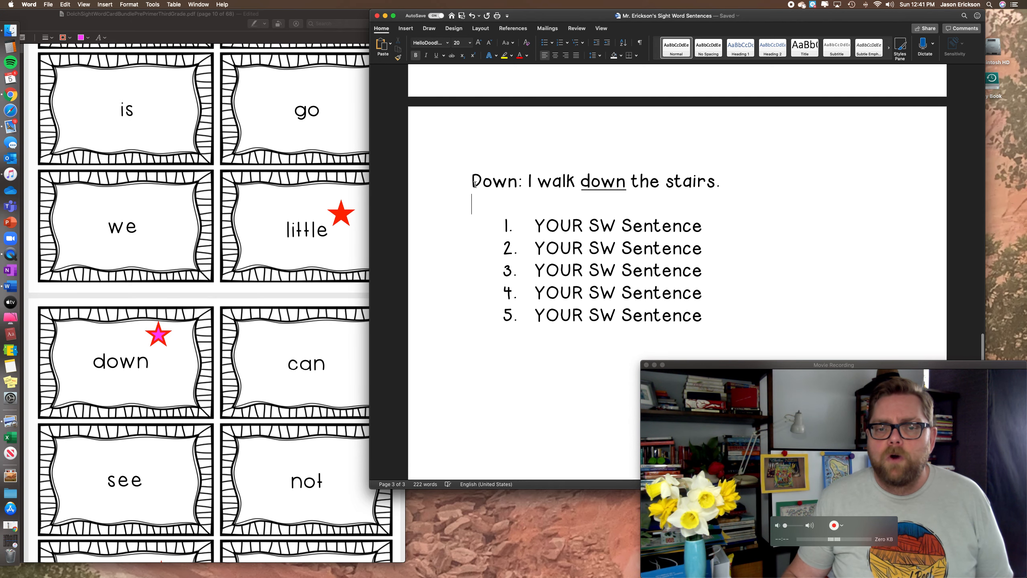
left_click(528, 182)
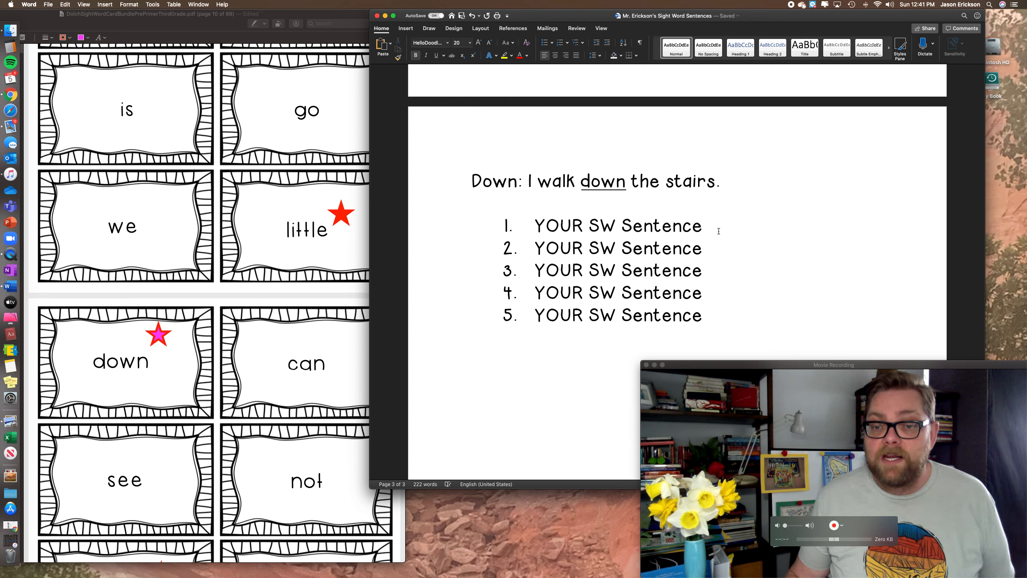
left_click(472, 204)
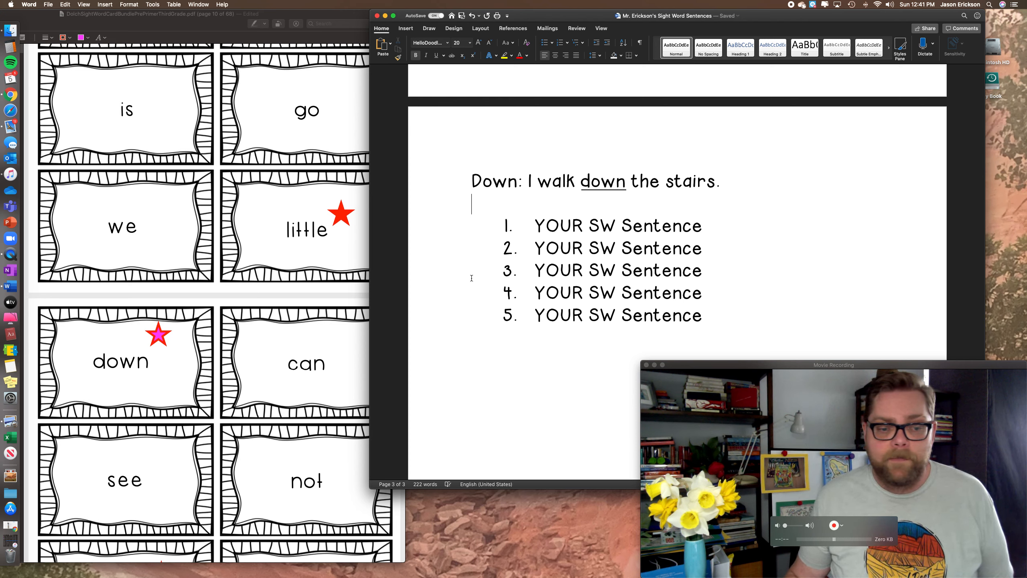
Step: Scroll the card PDF to page 13 and stamp a red star beside the 'funny' card
scroll("down", 3)
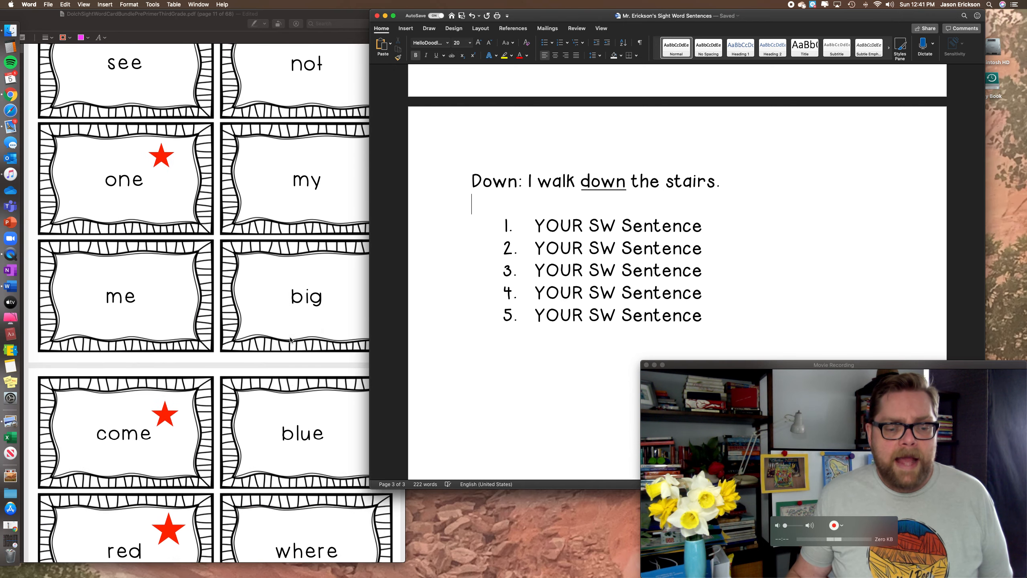
scroll("down", 3)
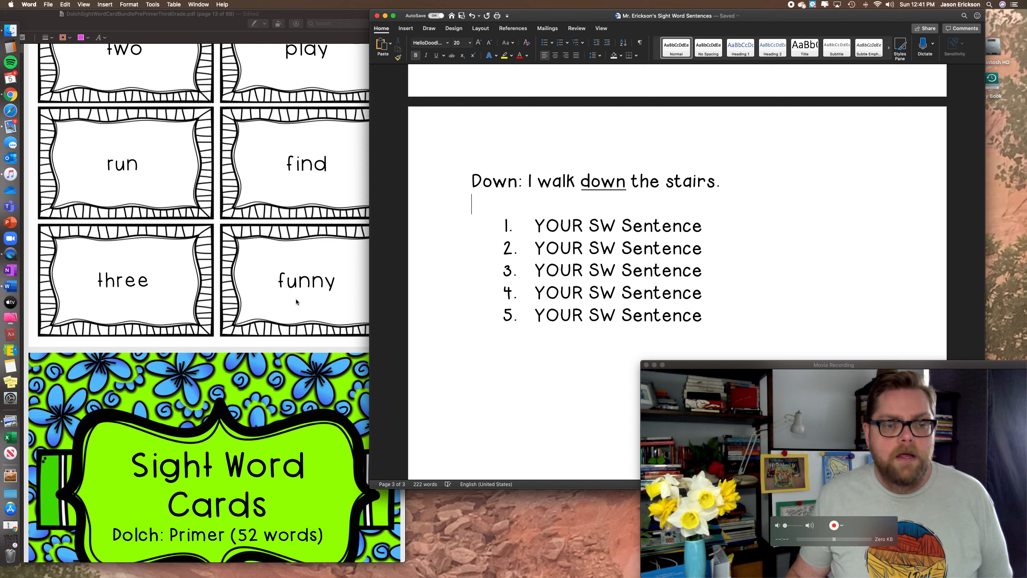
left_click(197, 197)
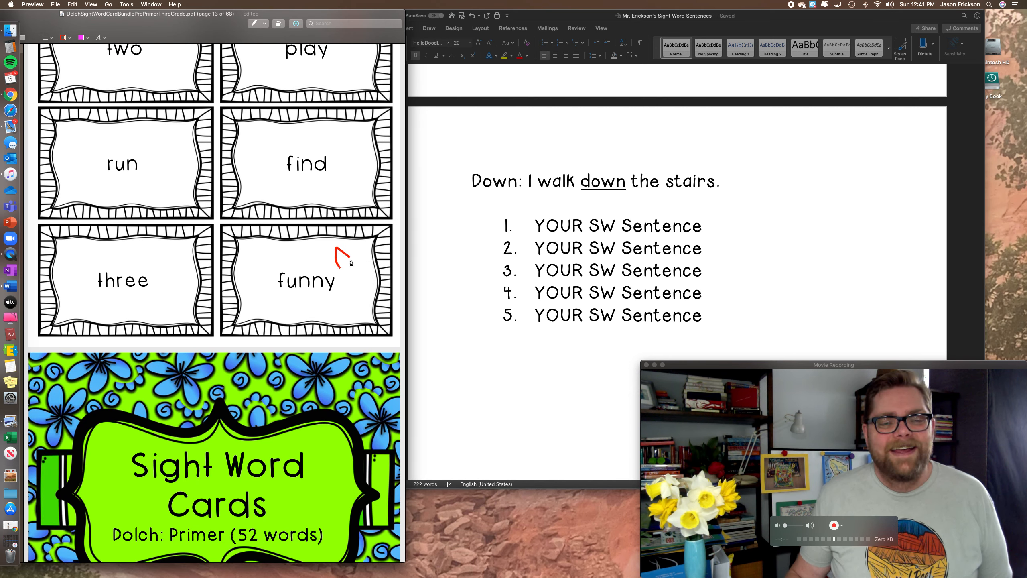
left_click(341, 256)
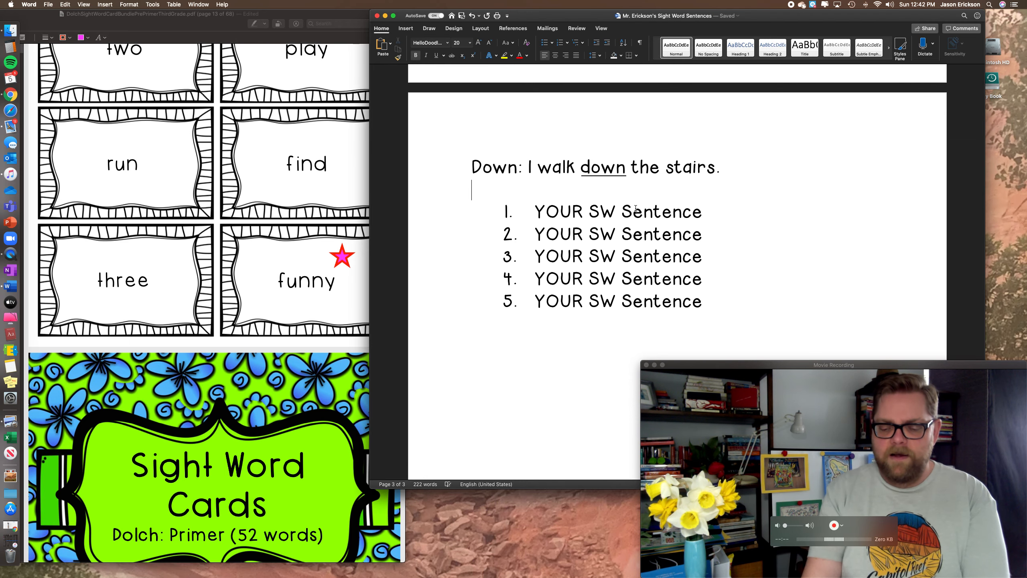
Step: Type 'Funny: I like to make funny faces!' under the Down sentence, underlining 'funny'
type("Funny")
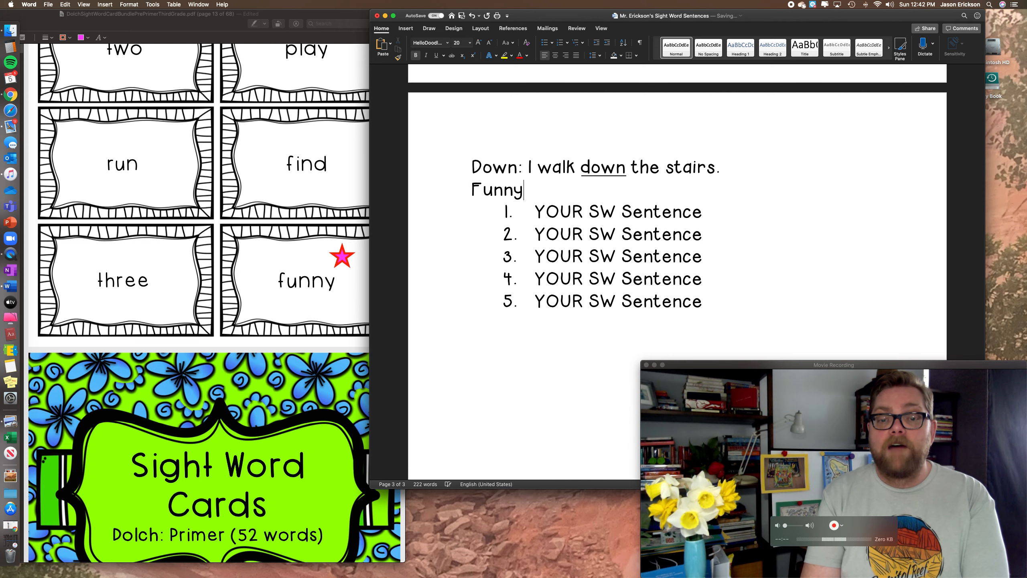
type(":")
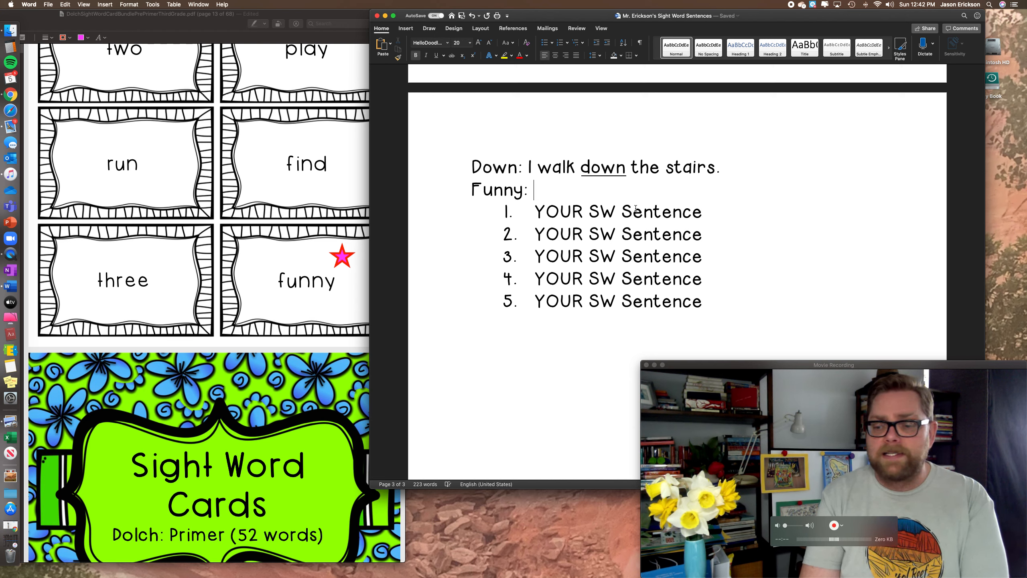
type("I")
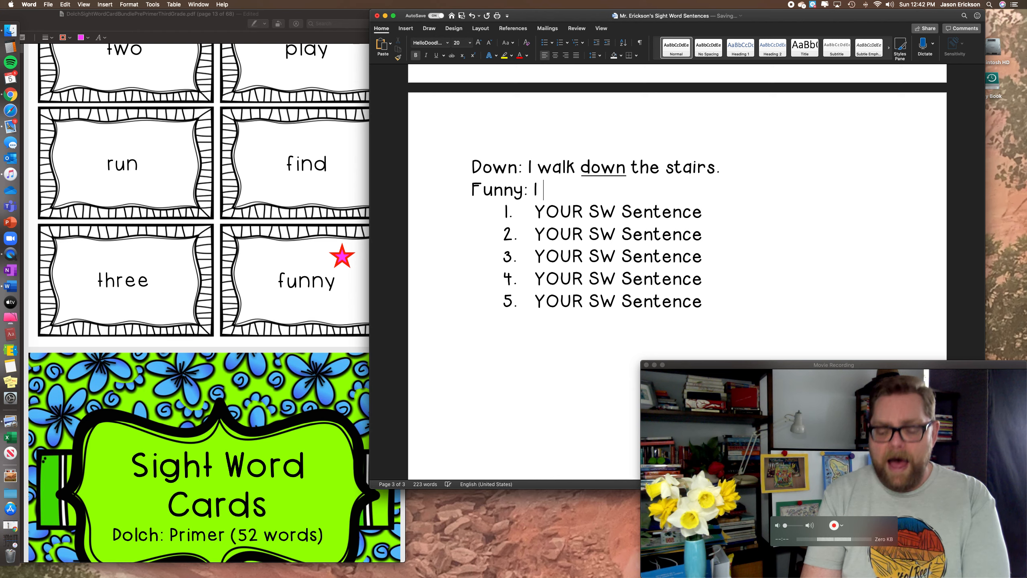
type("like to m")
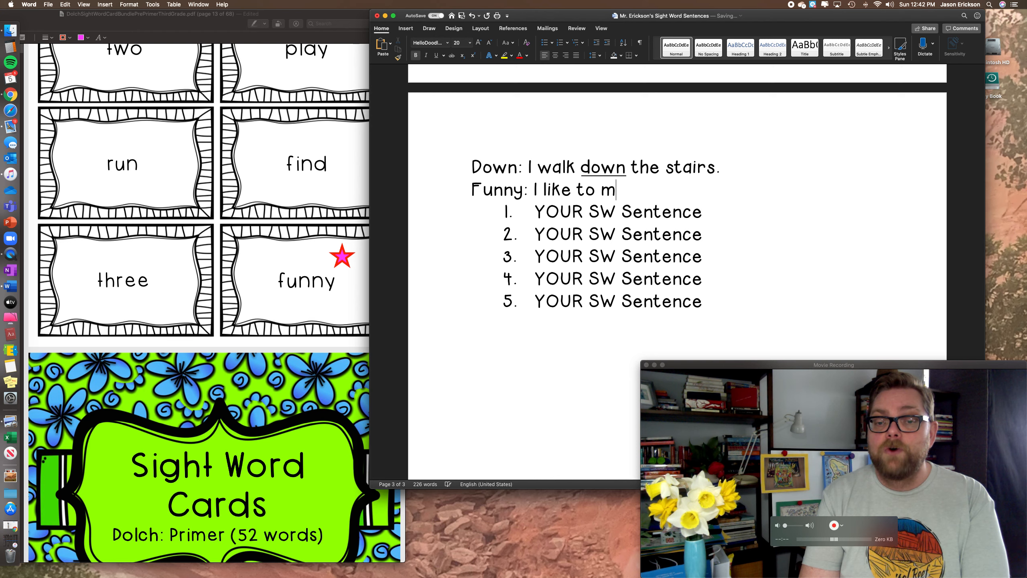
type("ake")
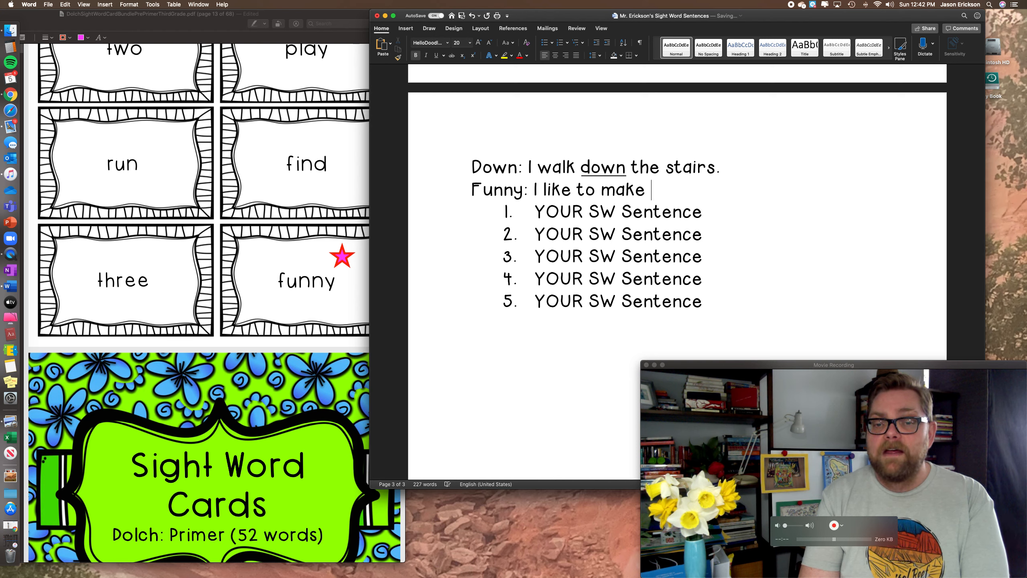
type("funny fa")
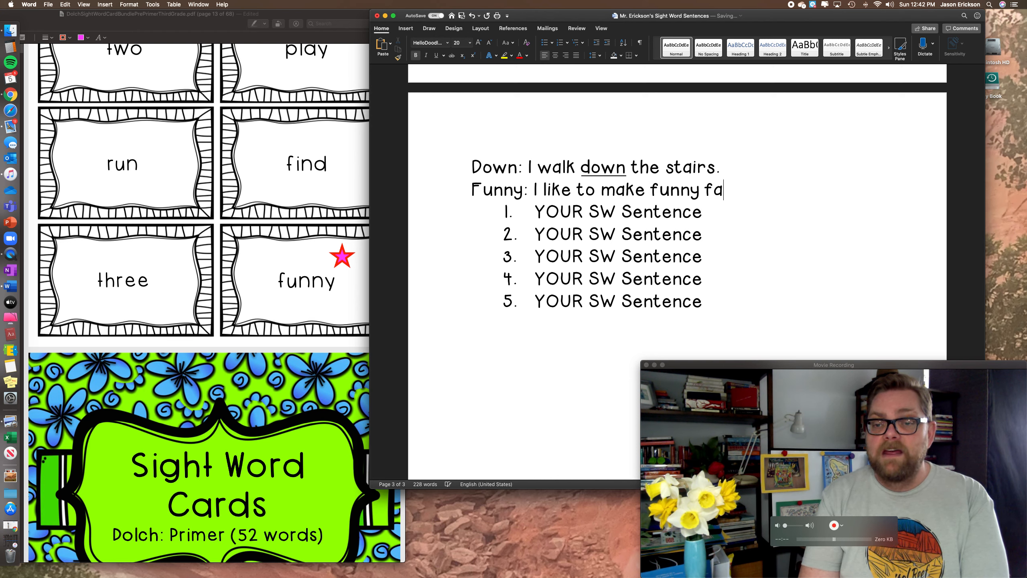
type("ces.")
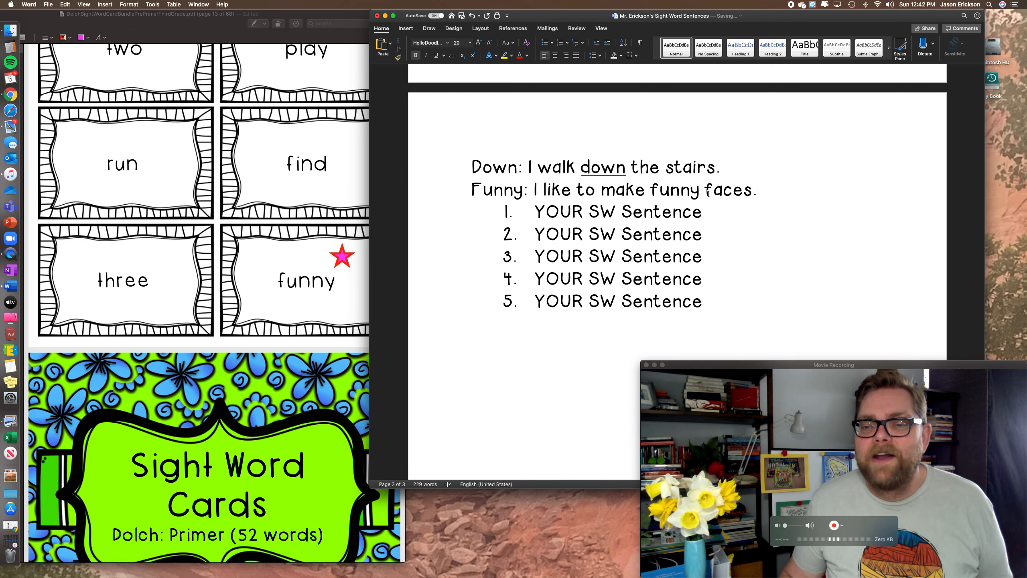
double_click(675, 190)
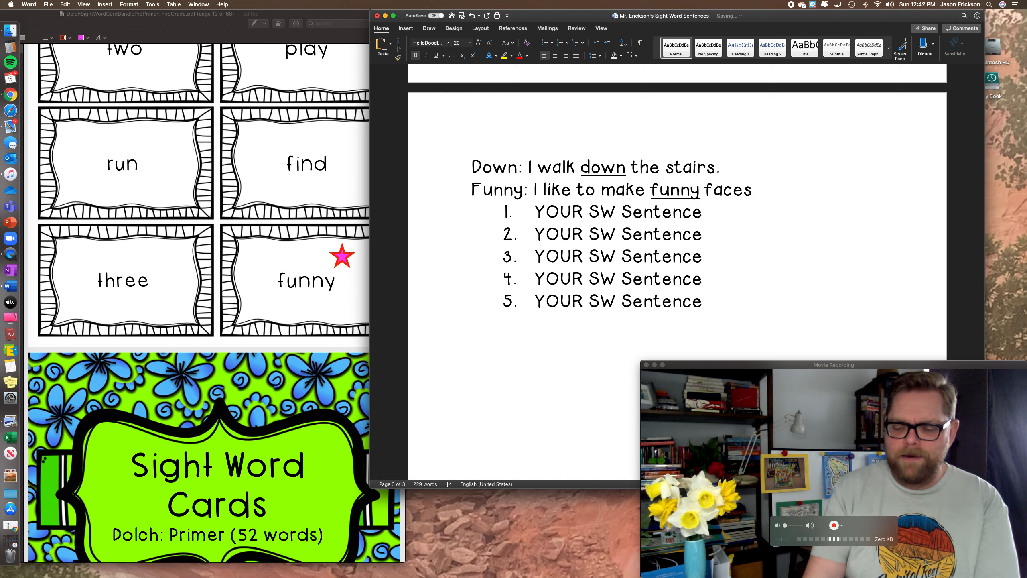
type("!")
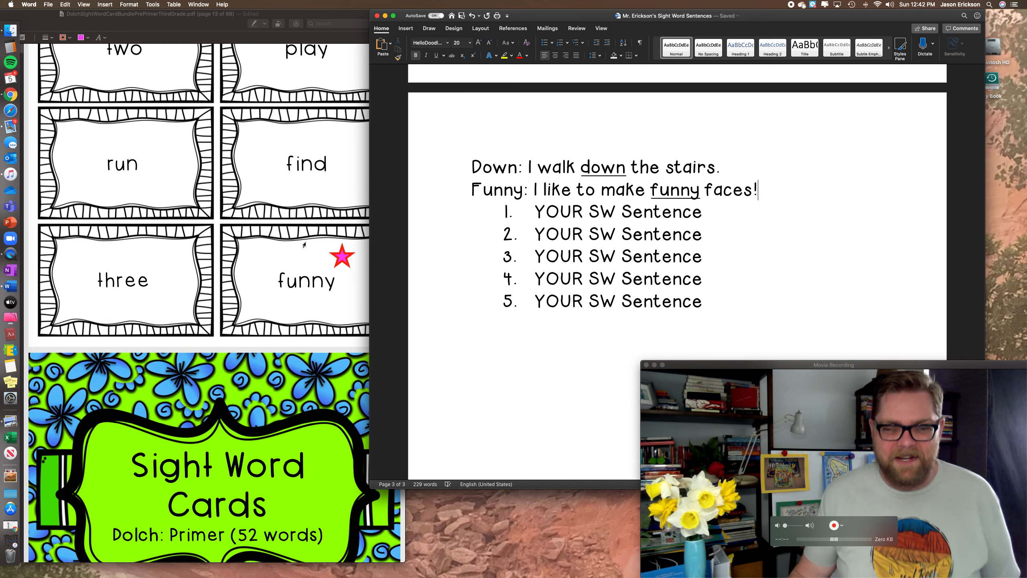
scroll("down", 3)
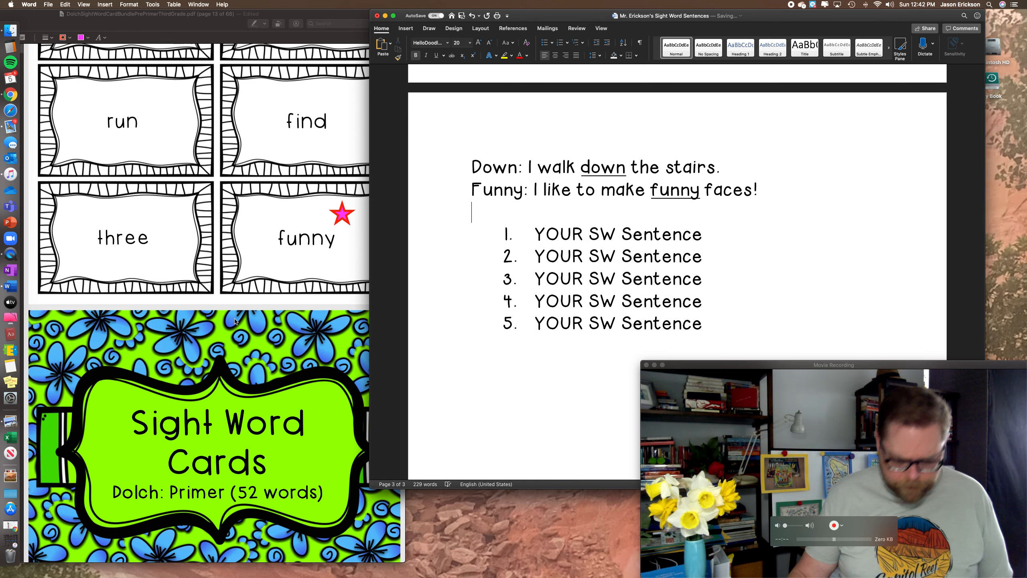
Step: Scroll the card PDF to page 27 and star the 'ate' card
scroll("down", 3)
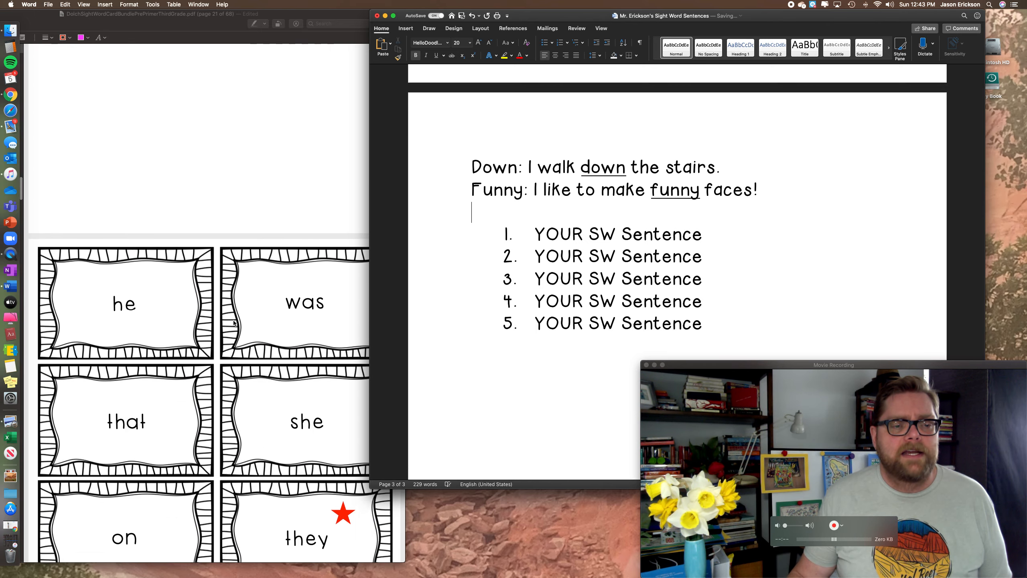
scroll("down", 3)
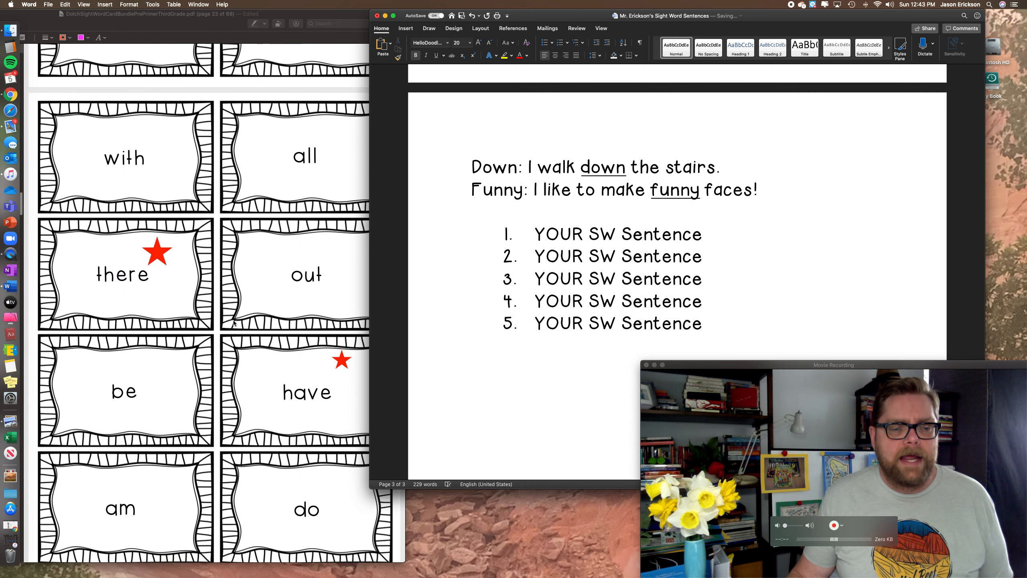
scroll("down", 3)
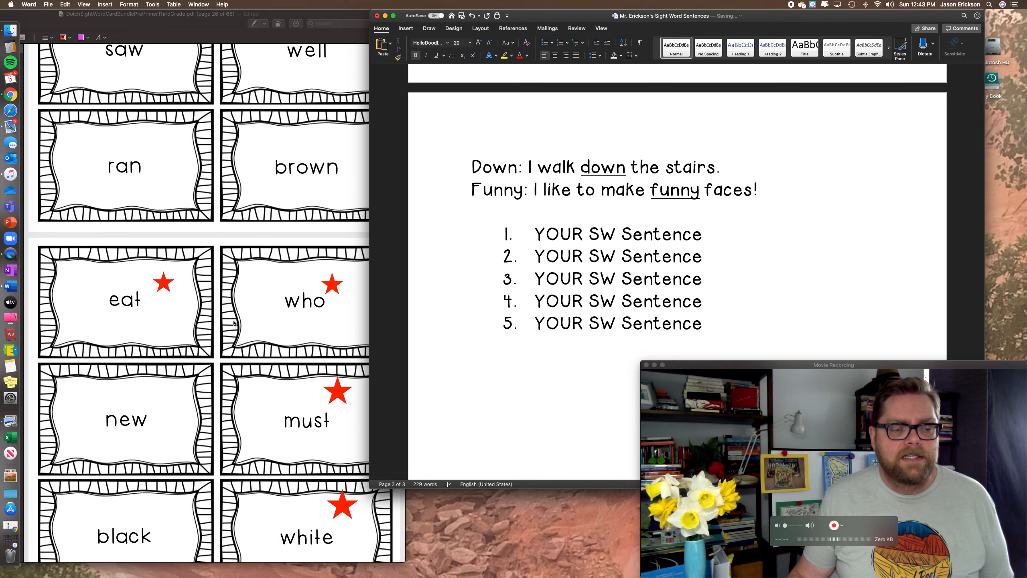
scroll("down", 3)
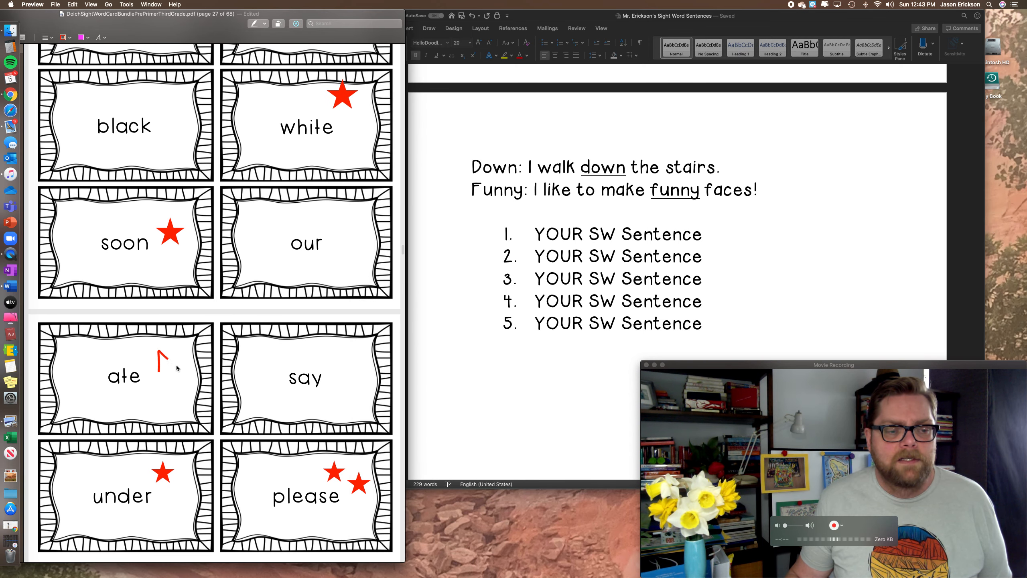
left_click(159, 359)
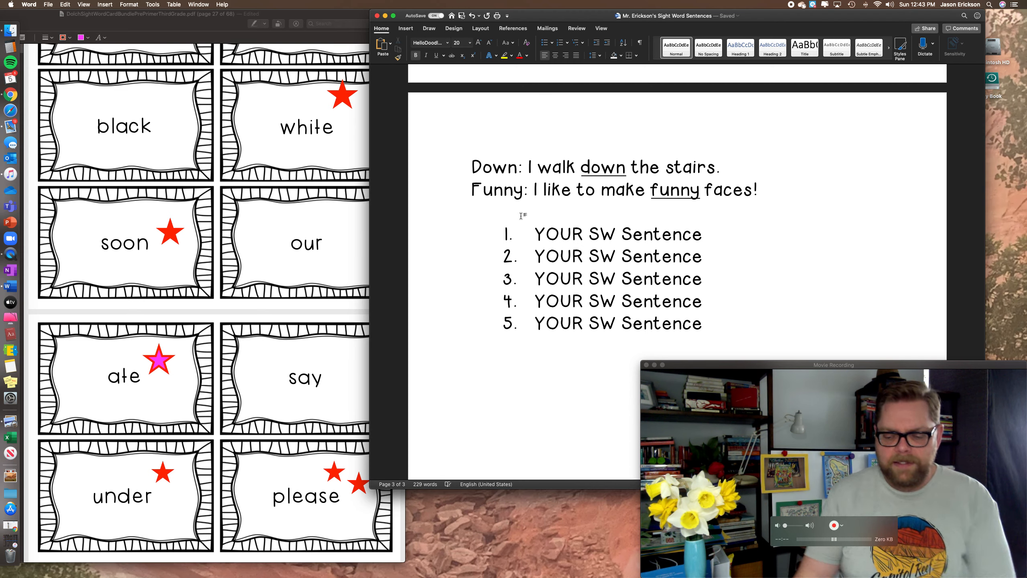
Step: Type the sentence 'Ate: Tell me what you ate for breakfast.'
type("A")
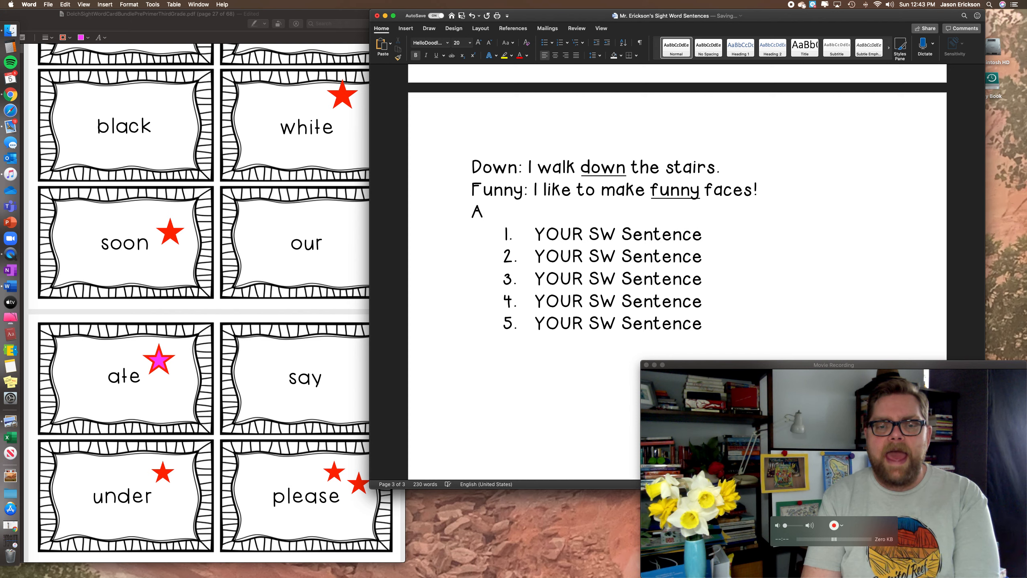
type("te:")
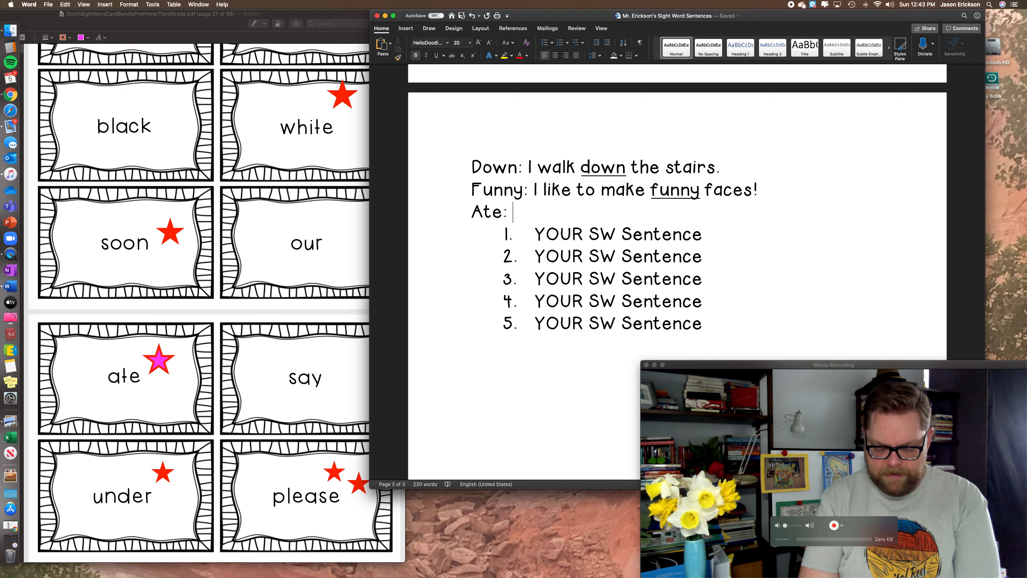
type("Tell me w")
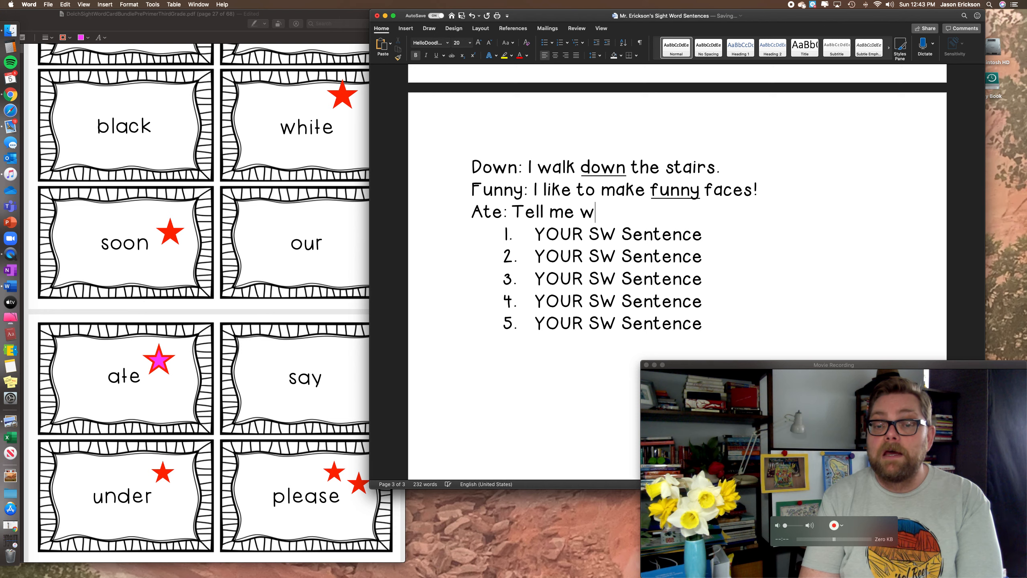
type("hat you ate for brea")
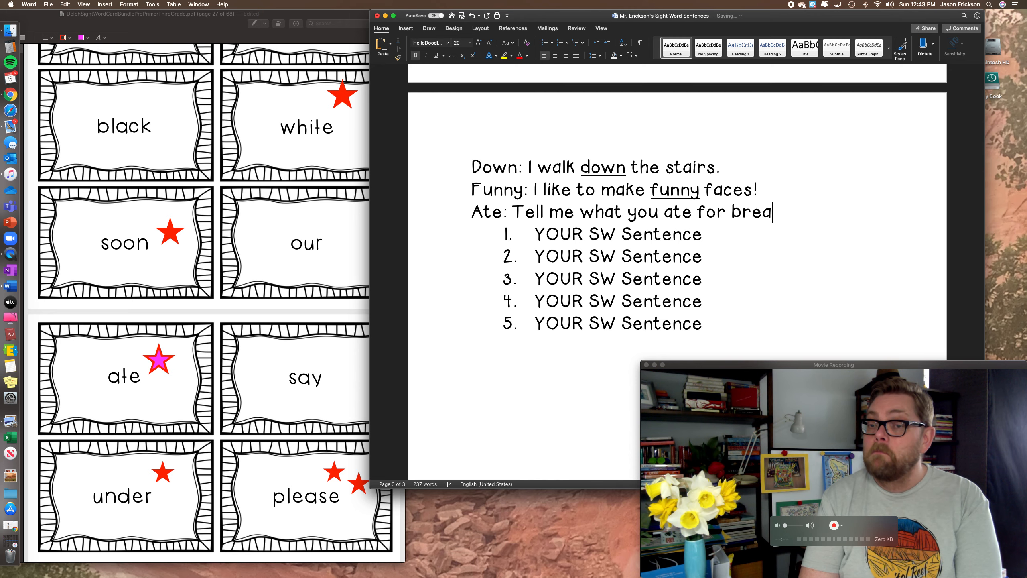
type("kfast.")
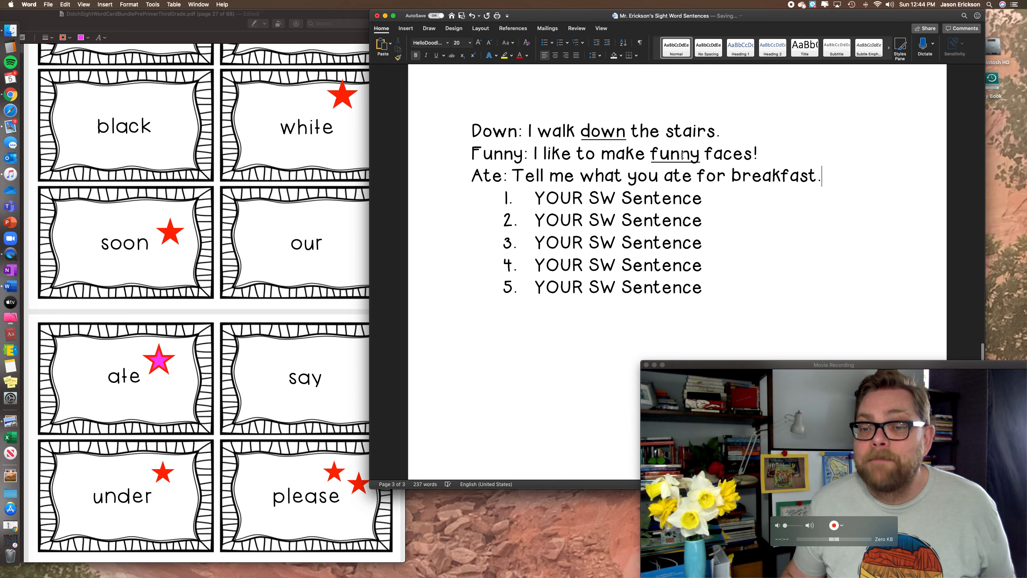
Step: Underline 'ate' in the Ate sentence and add a blank line below
double_click(678, 176)
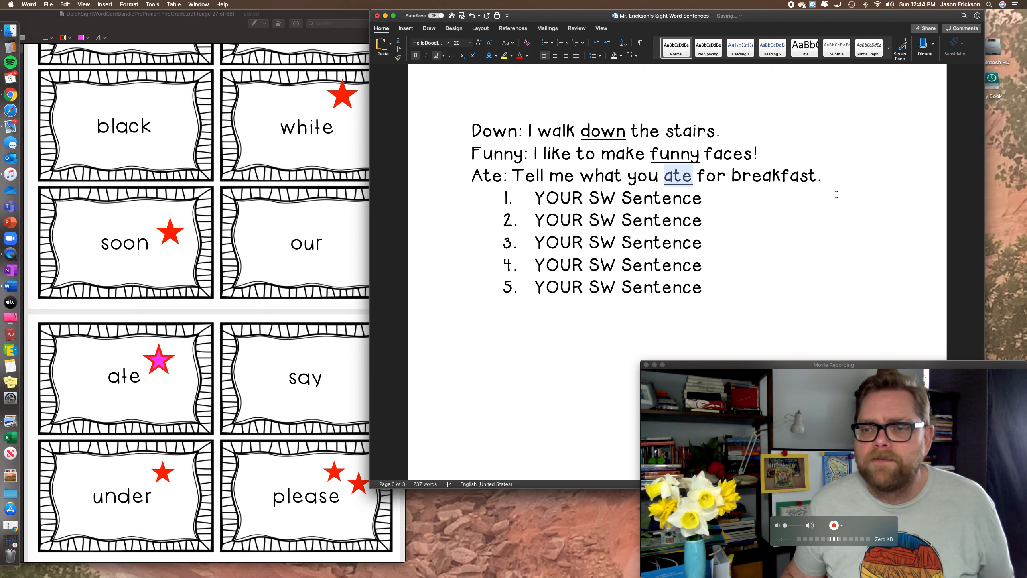
left_click(822, 176)
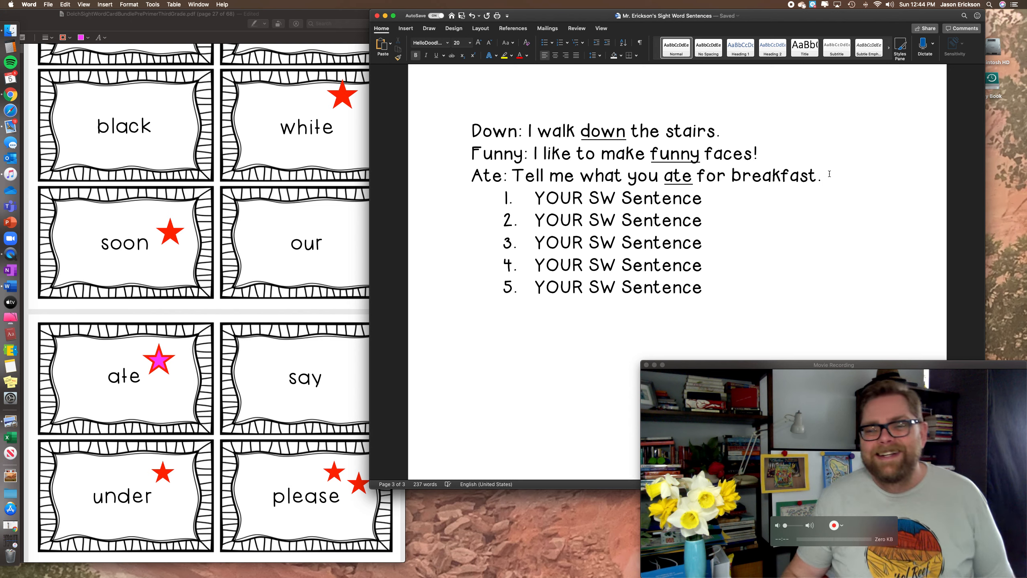
key("return")
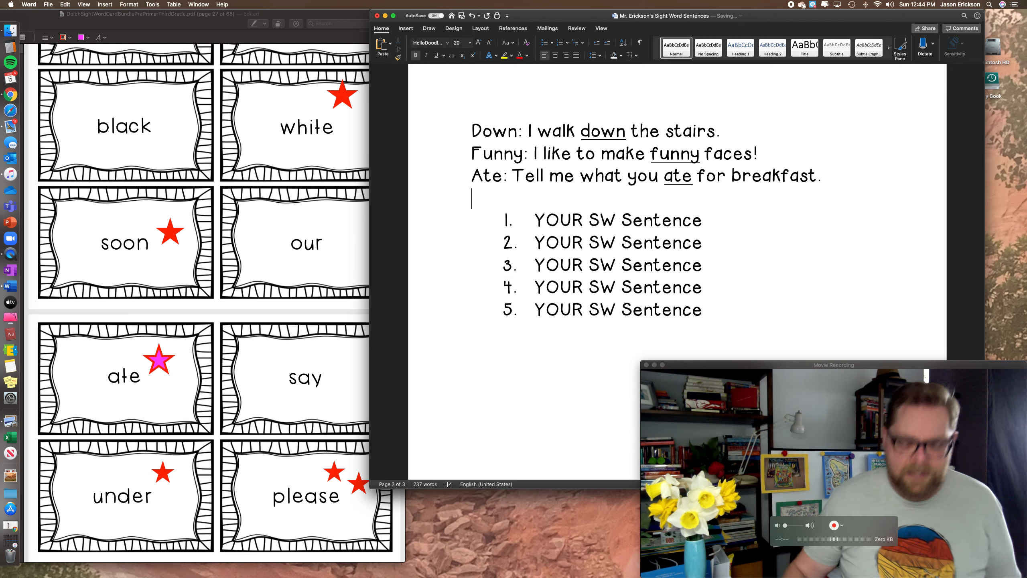
Step: Scroll the card PDF to page 39 showing the 'going', 'walk' and 'again' cards
scroll("down", 3)
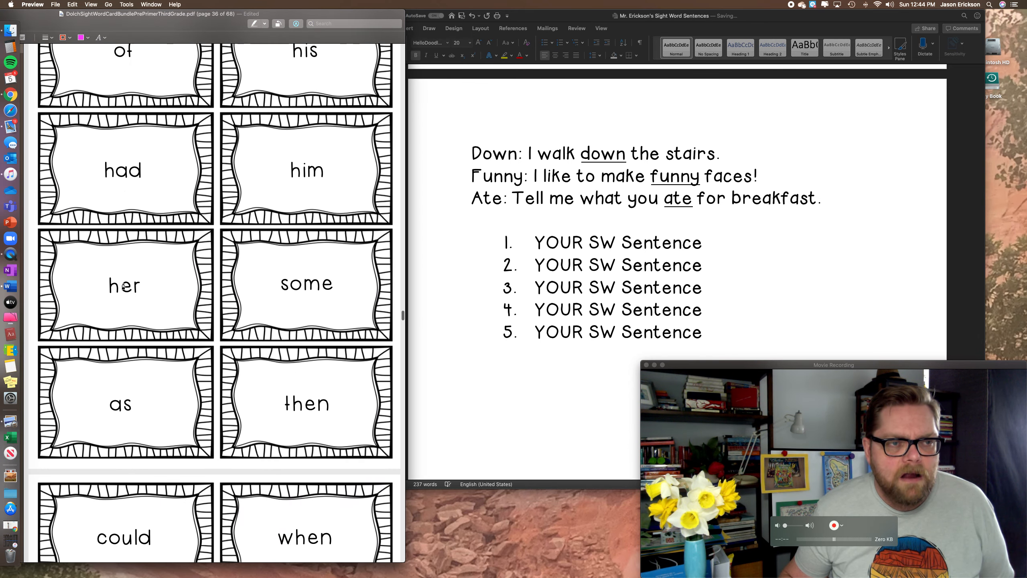
scroll("down", 3)
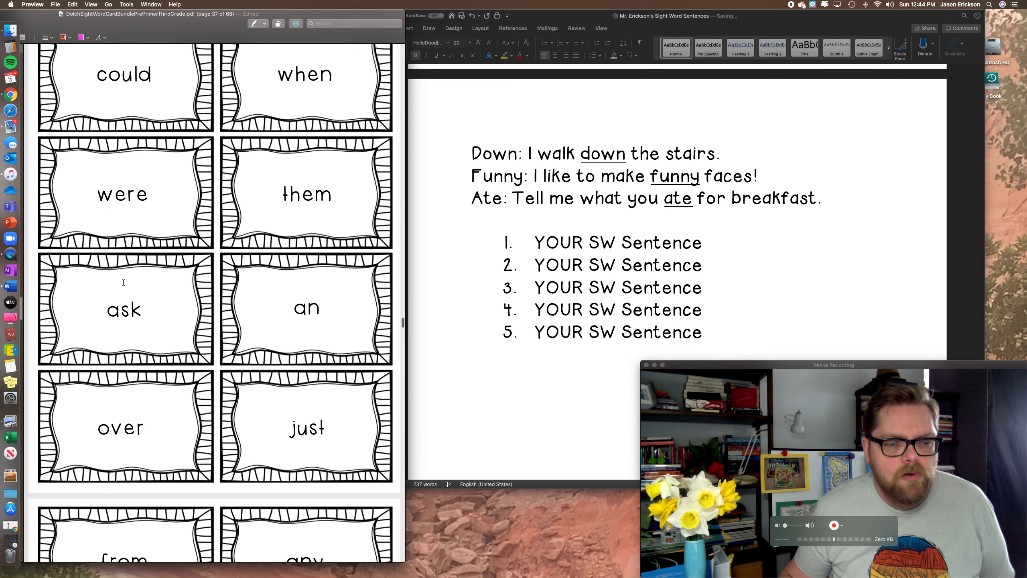
scroll("down", 3)
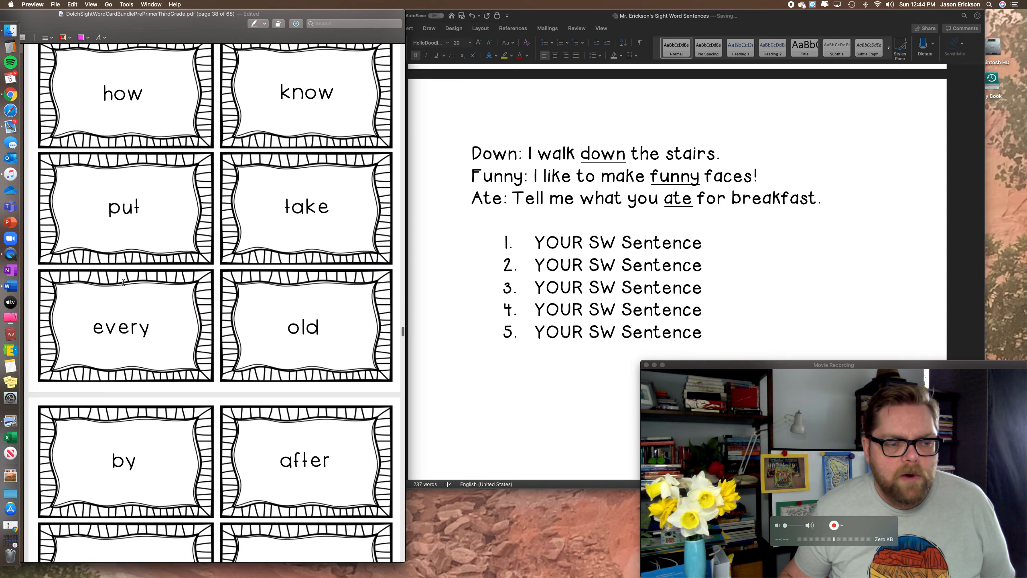
scroll("down", 3)
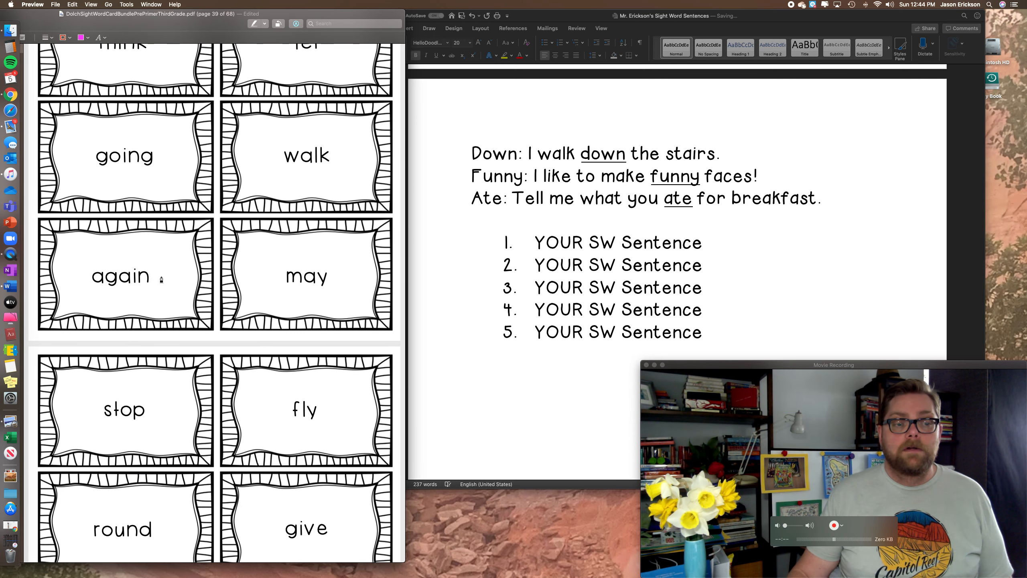
mouse_move(142, 302)
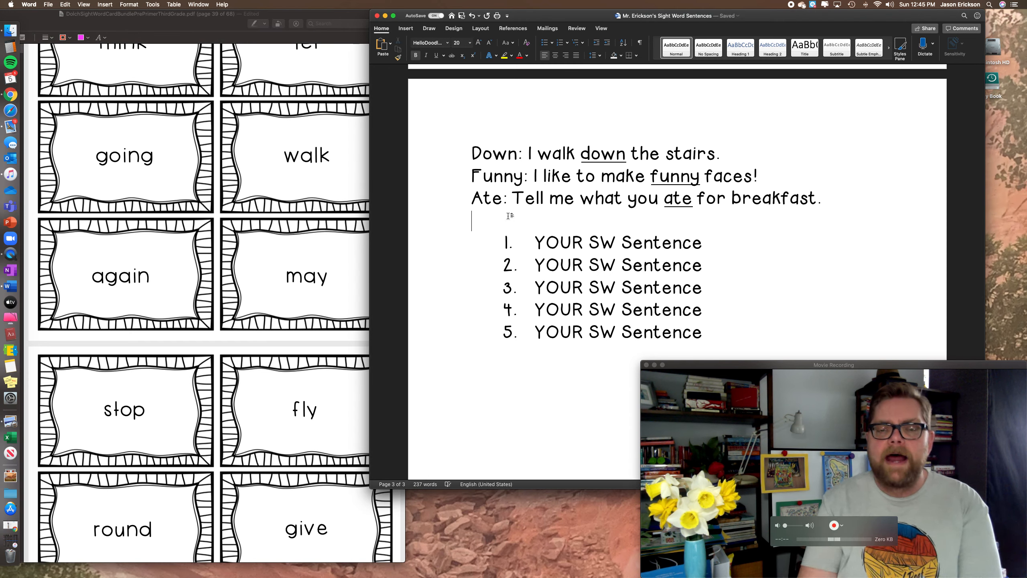
Step: Type 'Again: Will you read the book to me again?' and select the final 'again'
type("Again:")
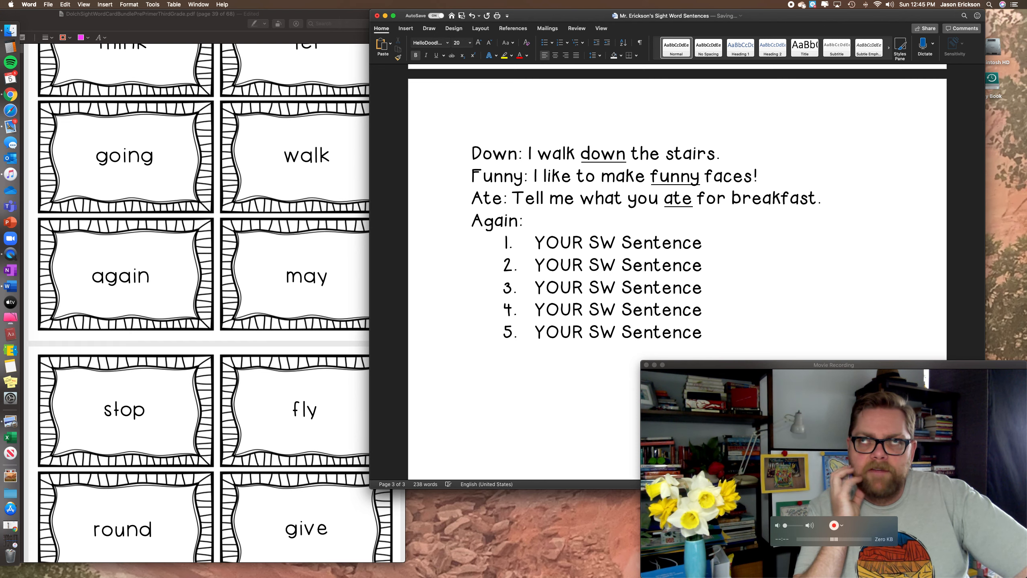
left_click(528, 220)
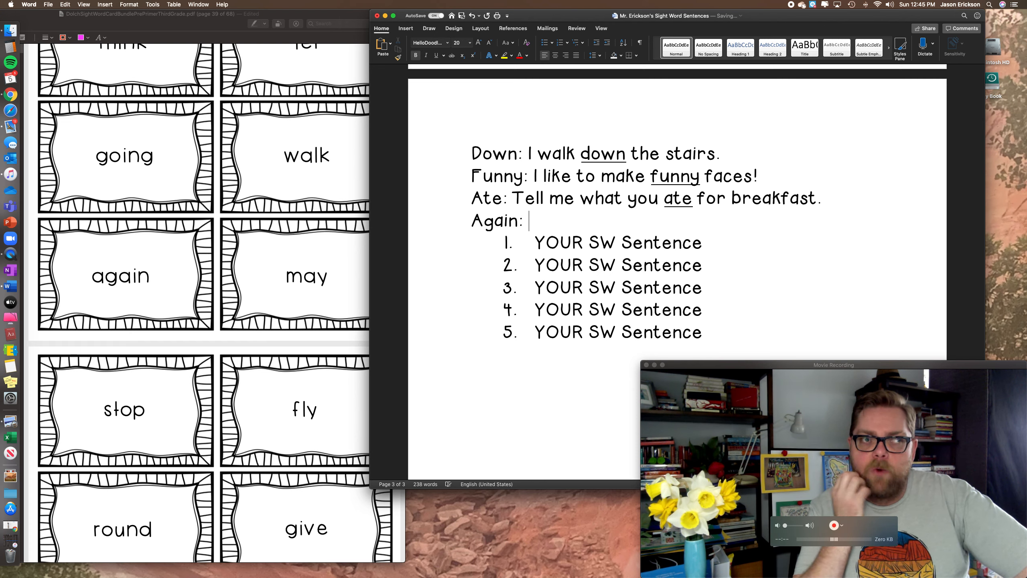
type("Will you re")
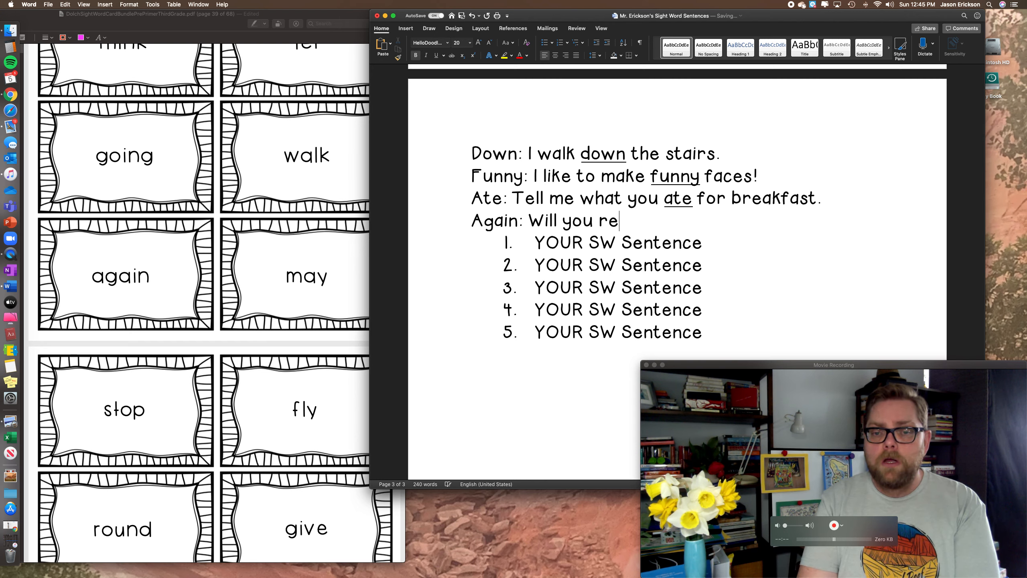
type("ad that")
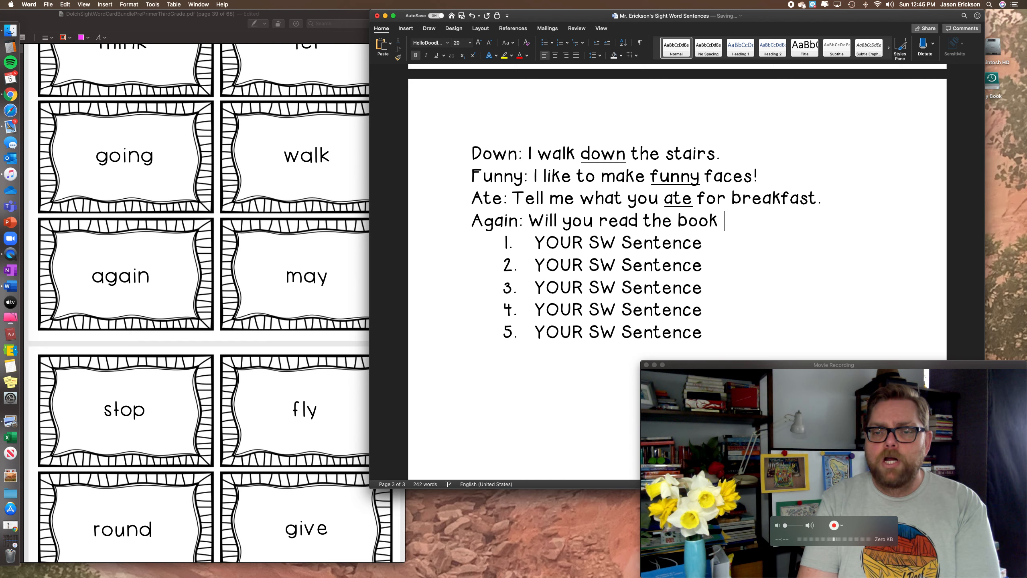
type("to me a")
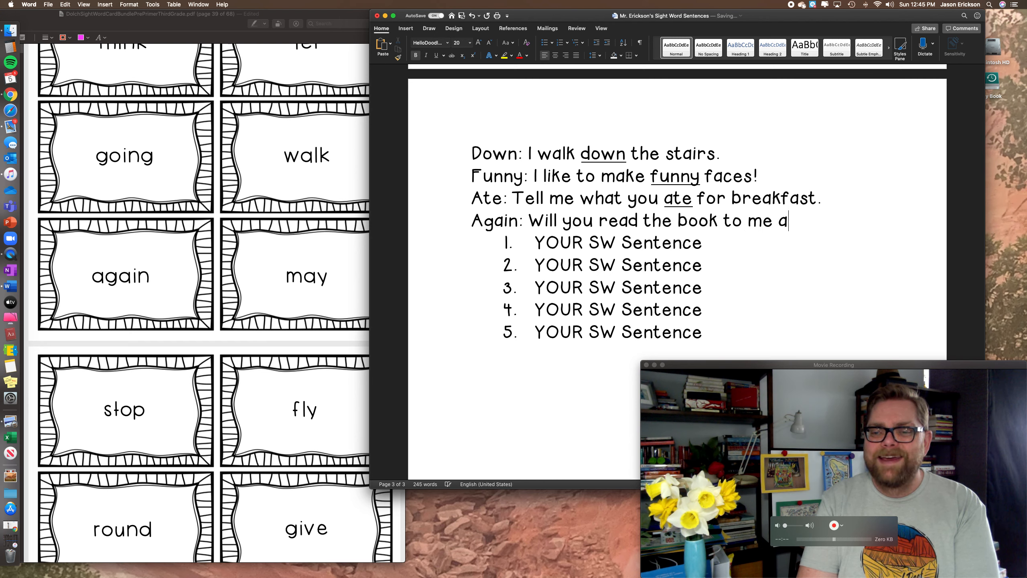
type("gain.")
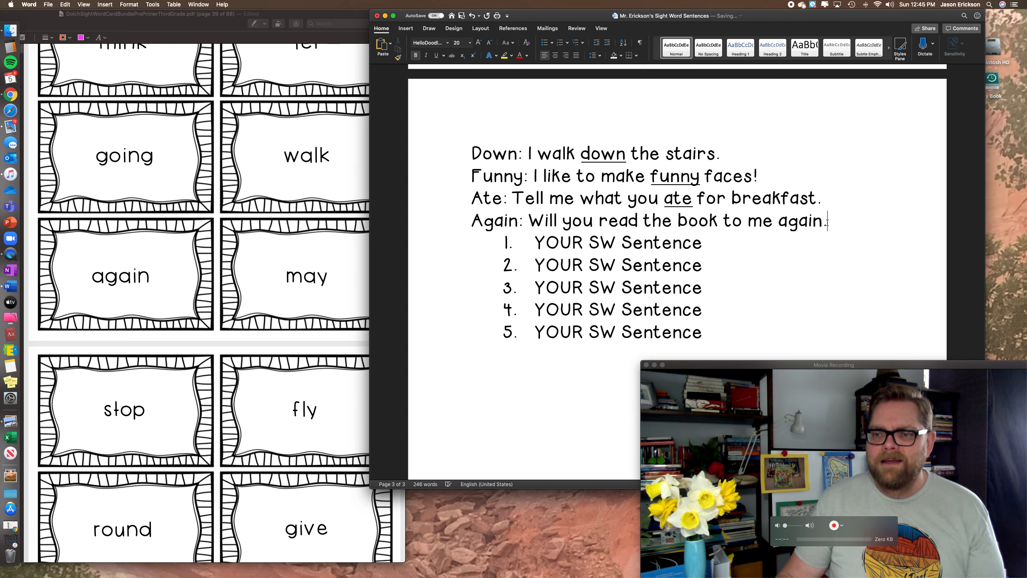
type("?")
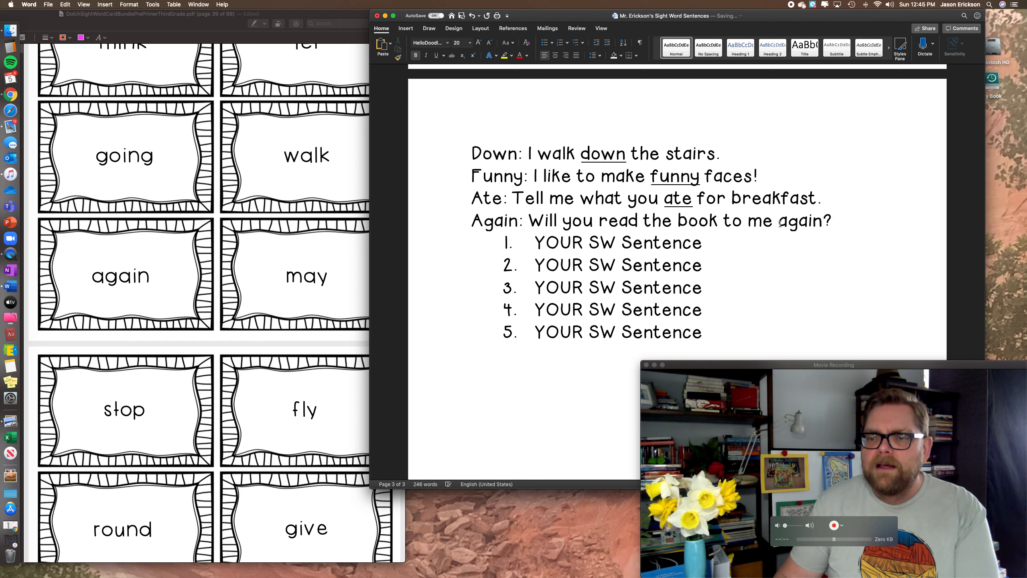
double_click(799, 221)
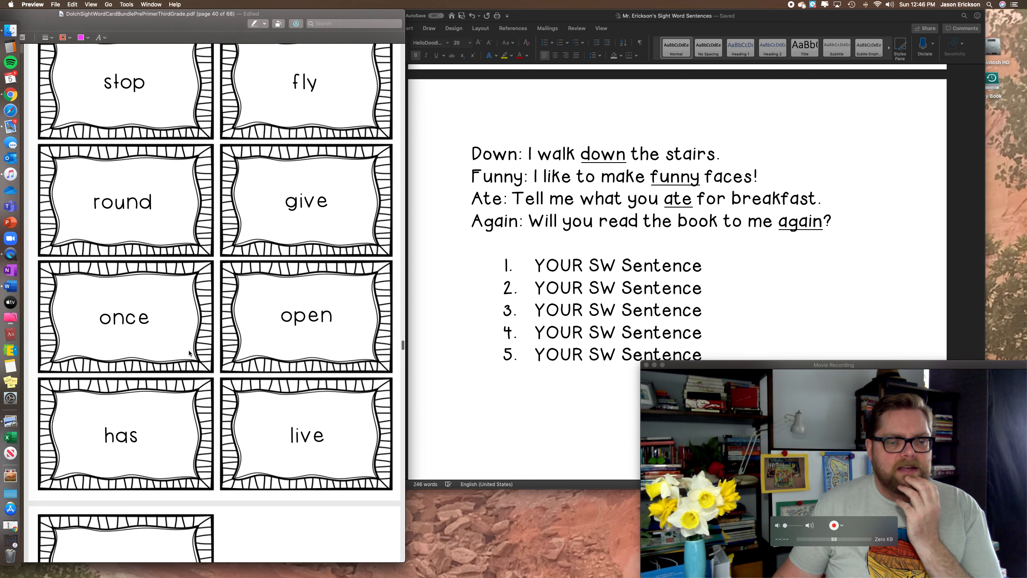
Step: Scroll the card PDF to the 'open' card on page 40
scroll("down", 3)
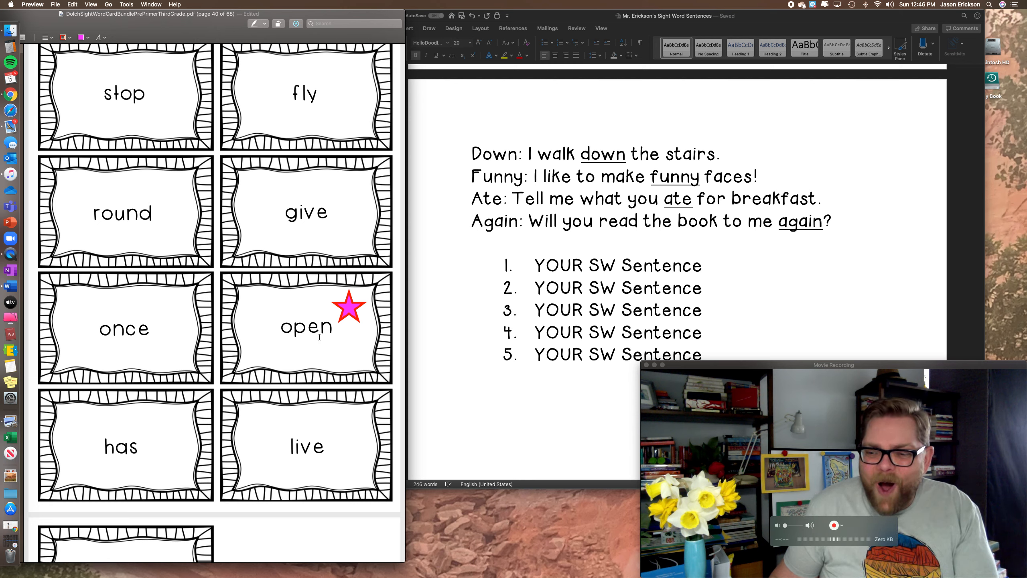
mouse_move(521, 231)
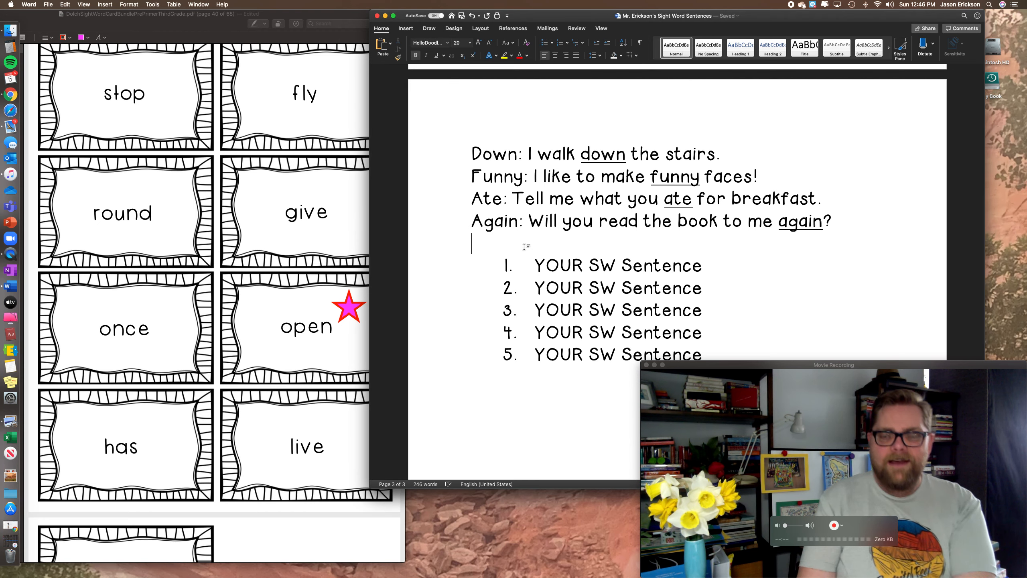
Step: Type 'Open: Mrs. Doton will you open the door?' and select 'open'
type("Open:")
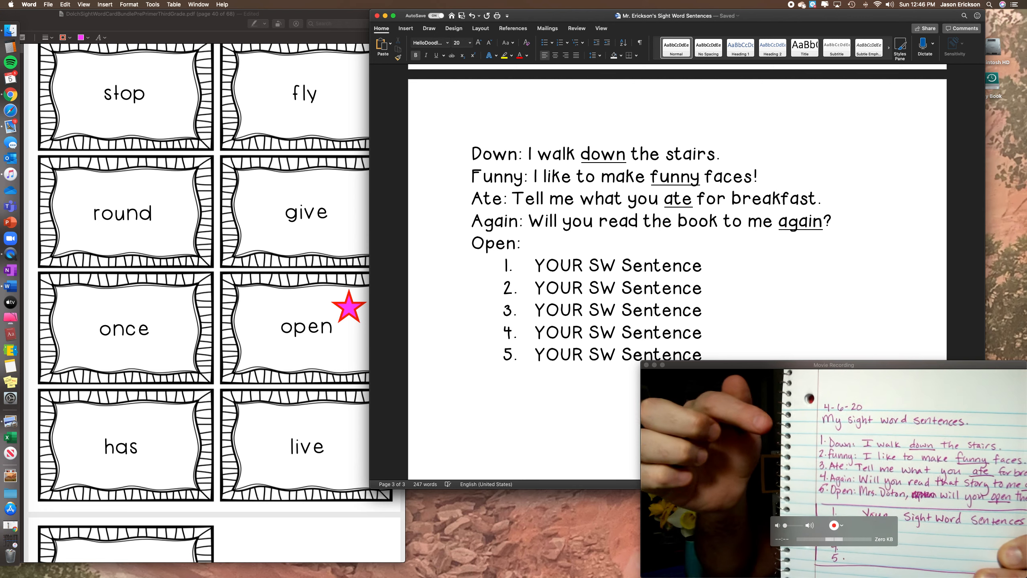
left_click(528, 243)
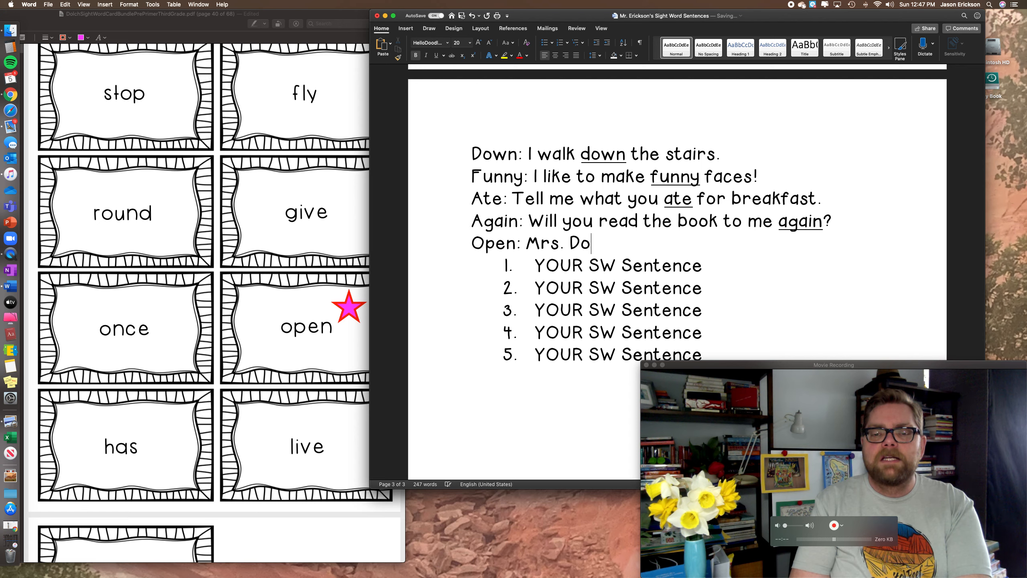
type("ton")
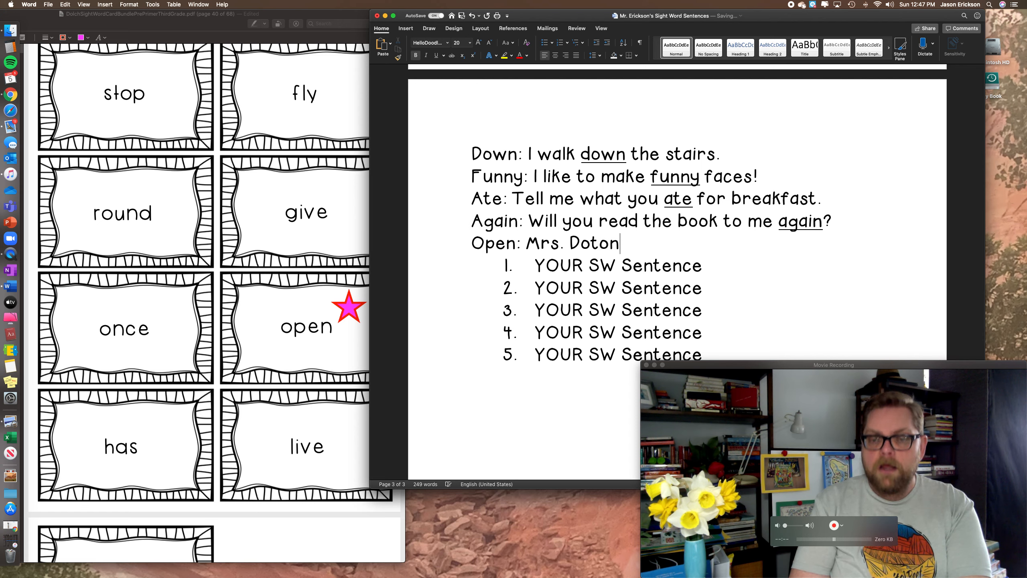
type("will you open t")
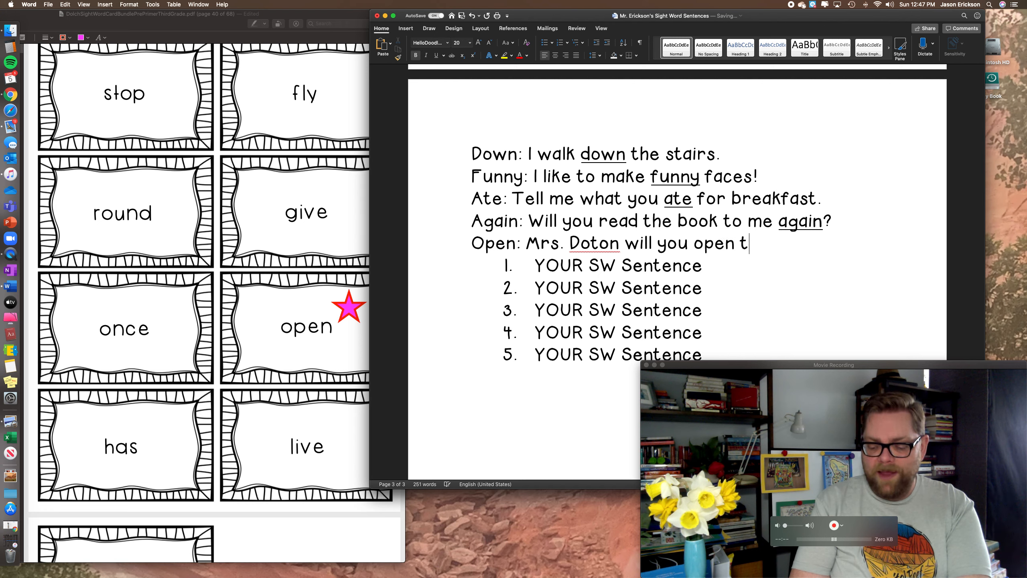
type("he door")
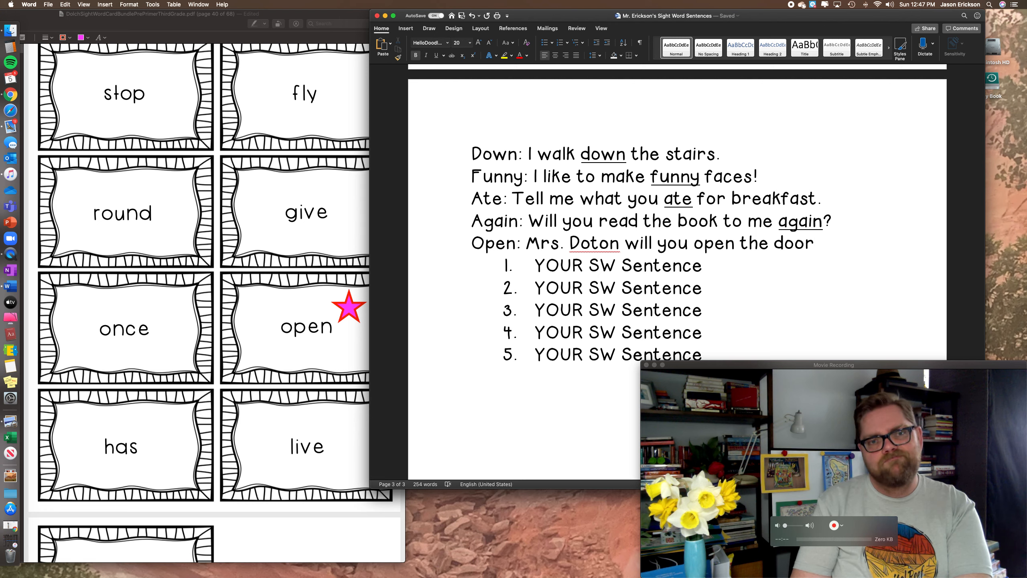
type("?")
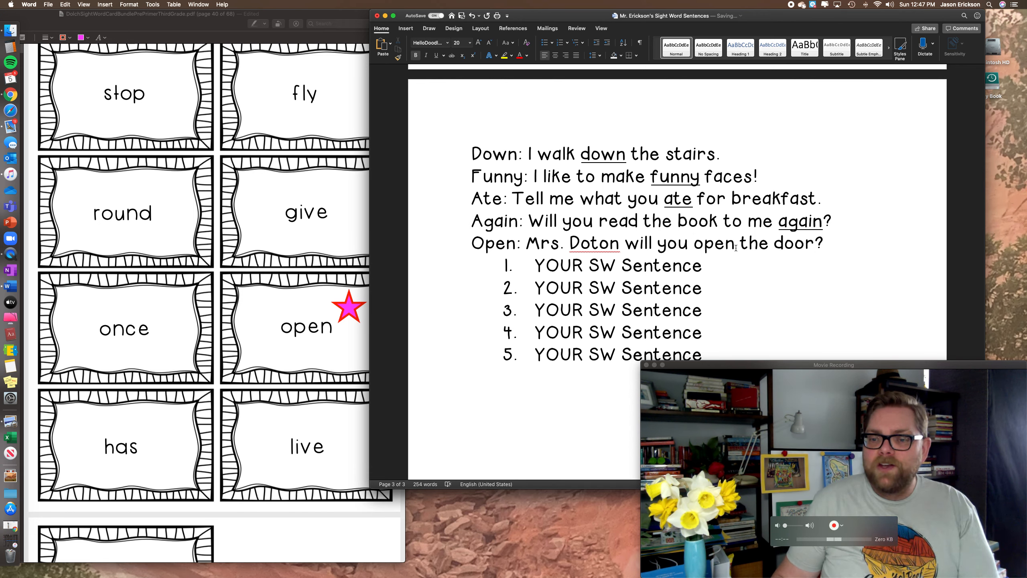
double_click(712, 244)
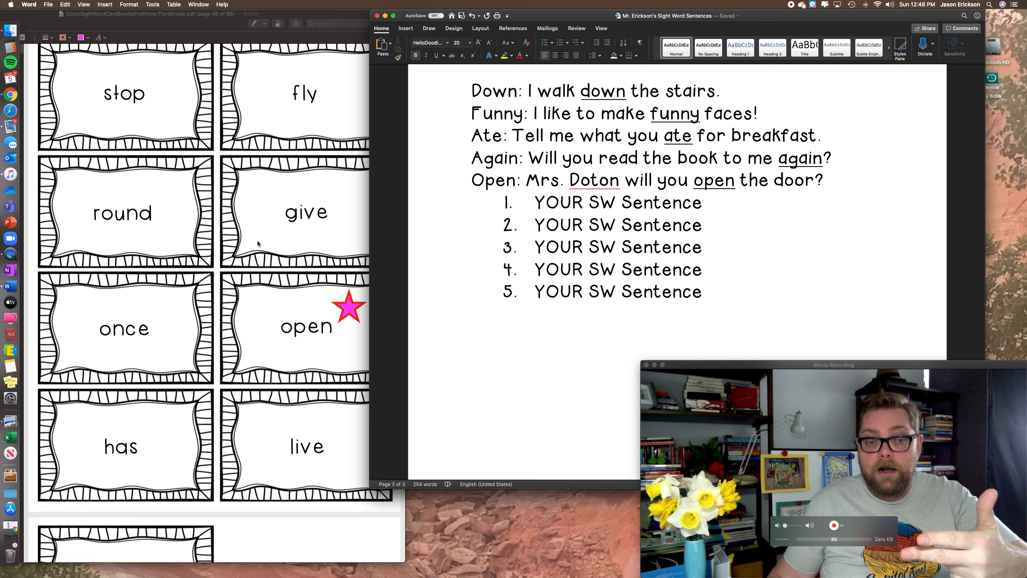
Step: Apply the Underline button to the selected word 'open'
left_click(824, 180)
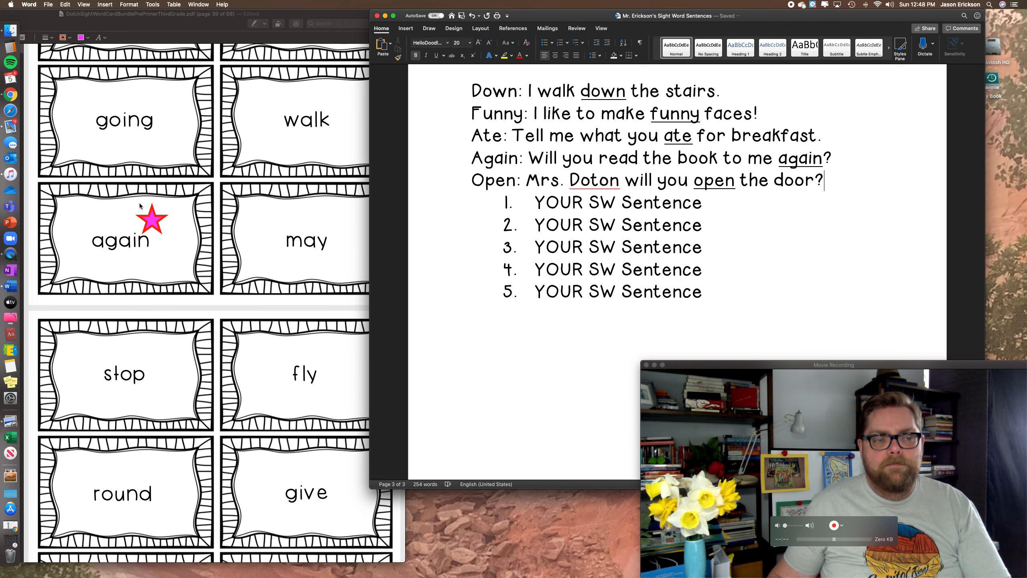
mouse_move(154, 259)
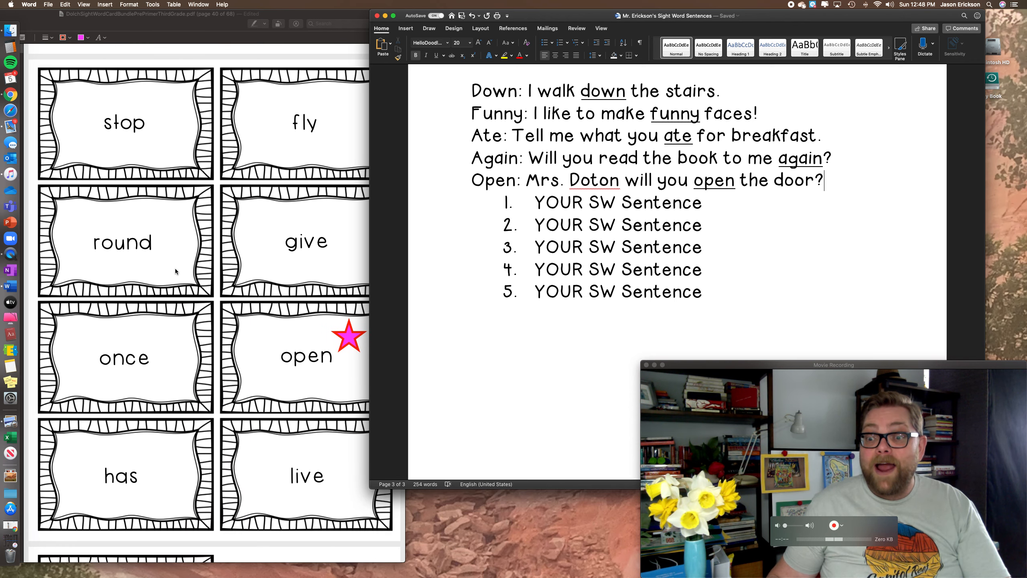
mouse_move(321, 278)
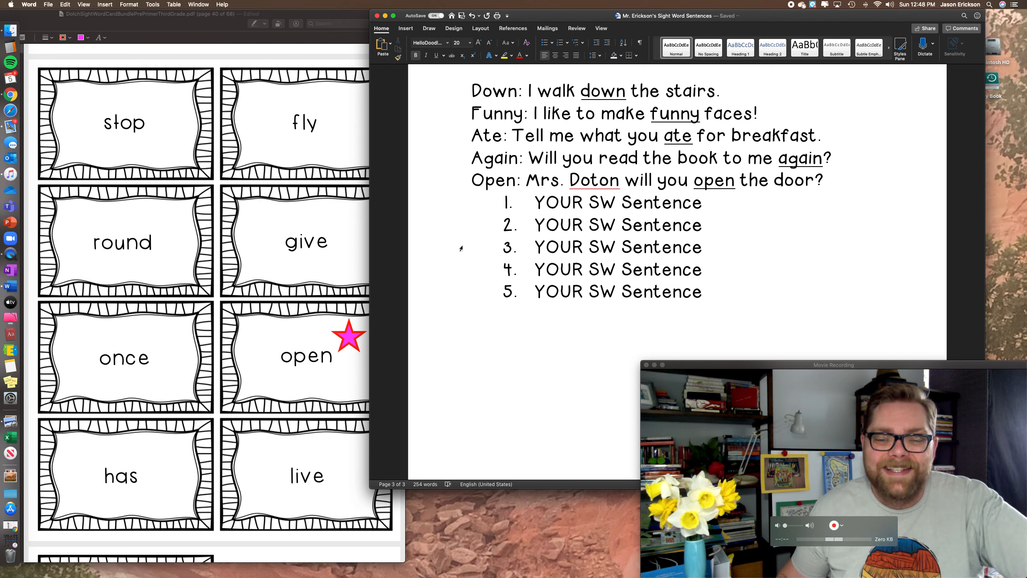
left_click(823, 180)
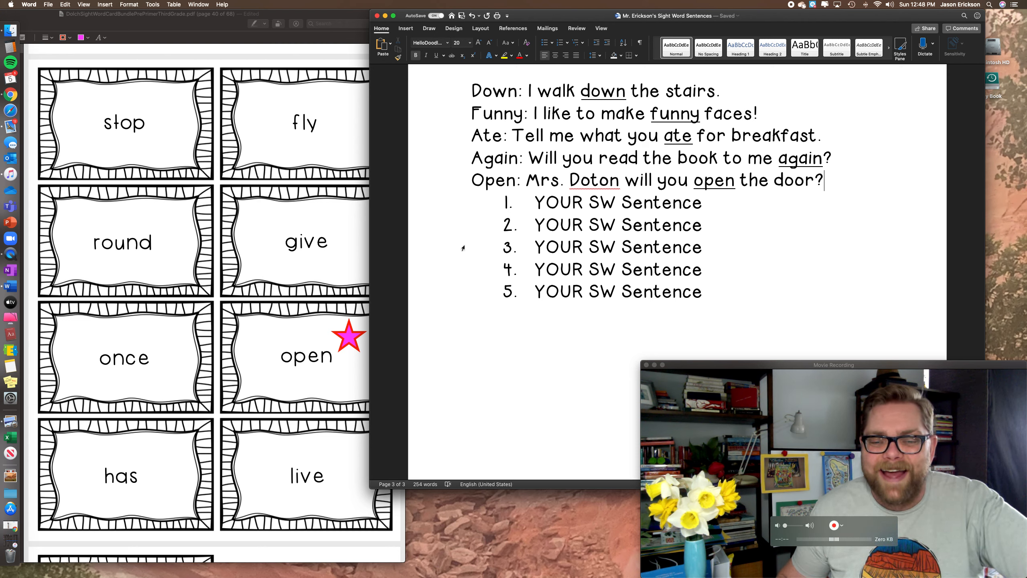